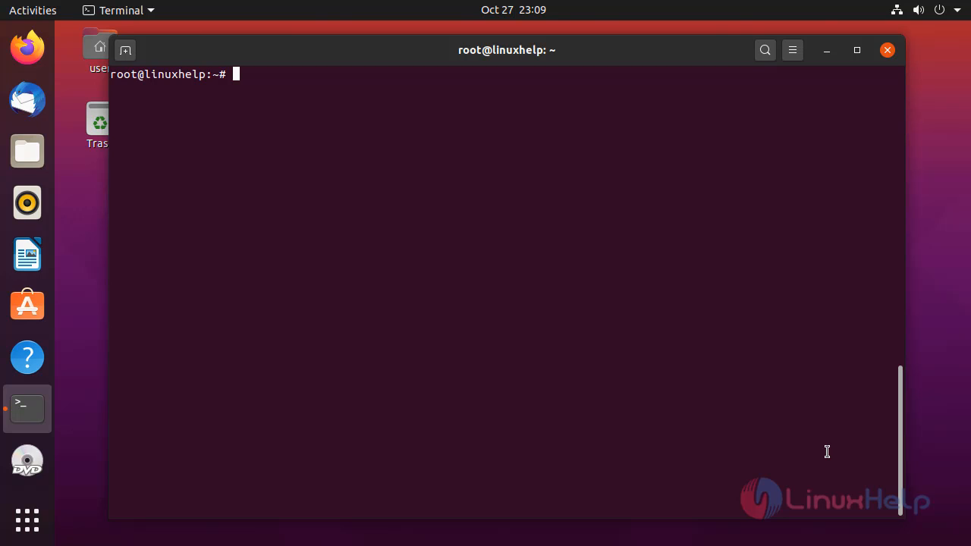
- Run lsb_release -a to show the machine is on Ubuntu 20.04.1 LTS (focal)
type("lsb")
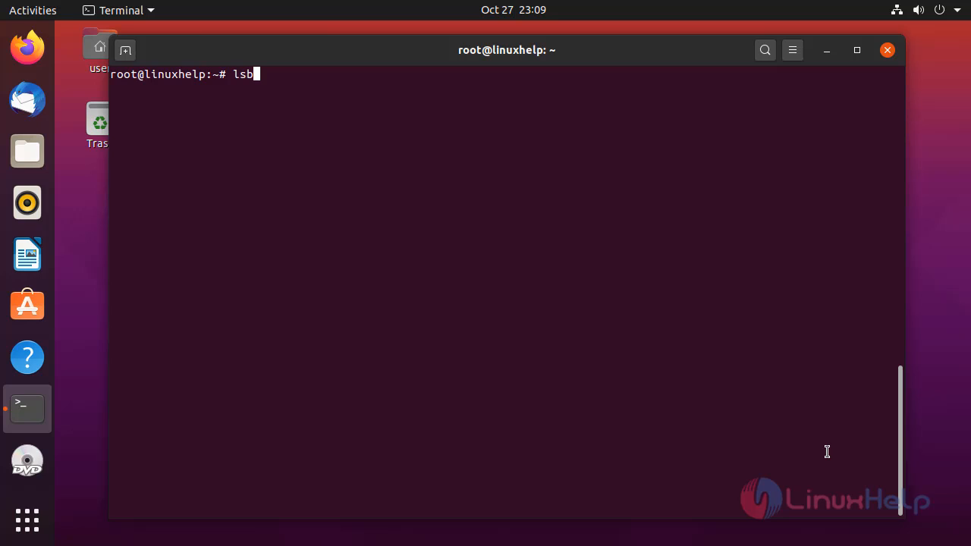
type("_re")
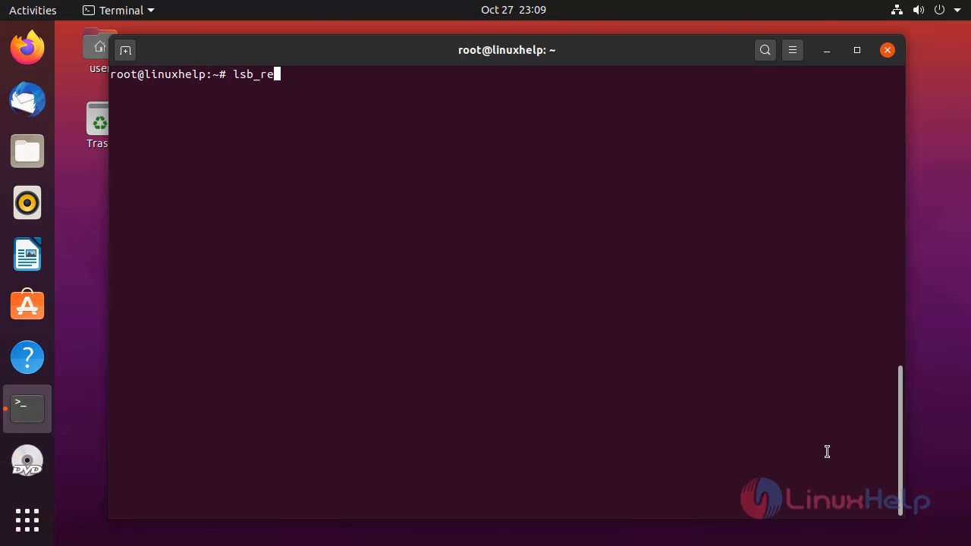
type("lease -")
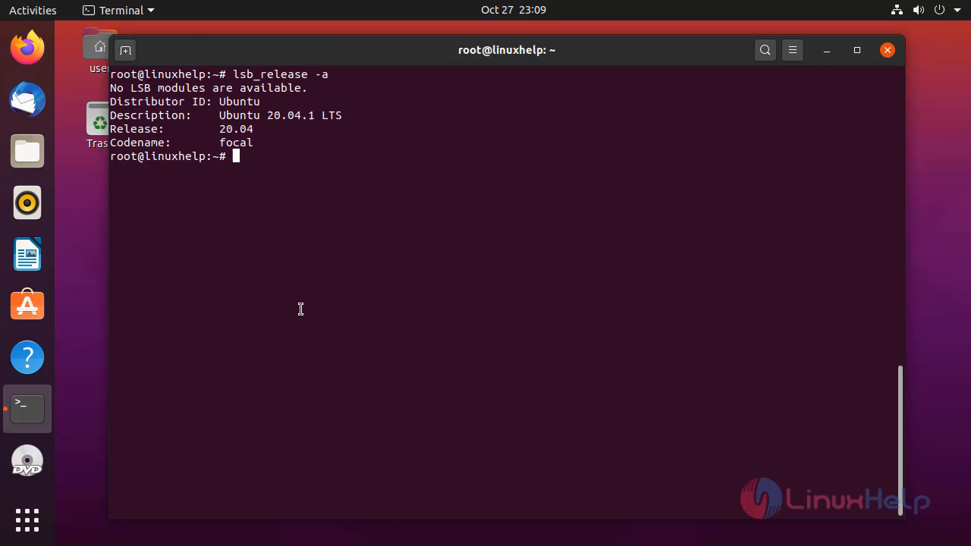
- Run apt install apache2 and answer y to install Apache with its dependencies
type("apt")
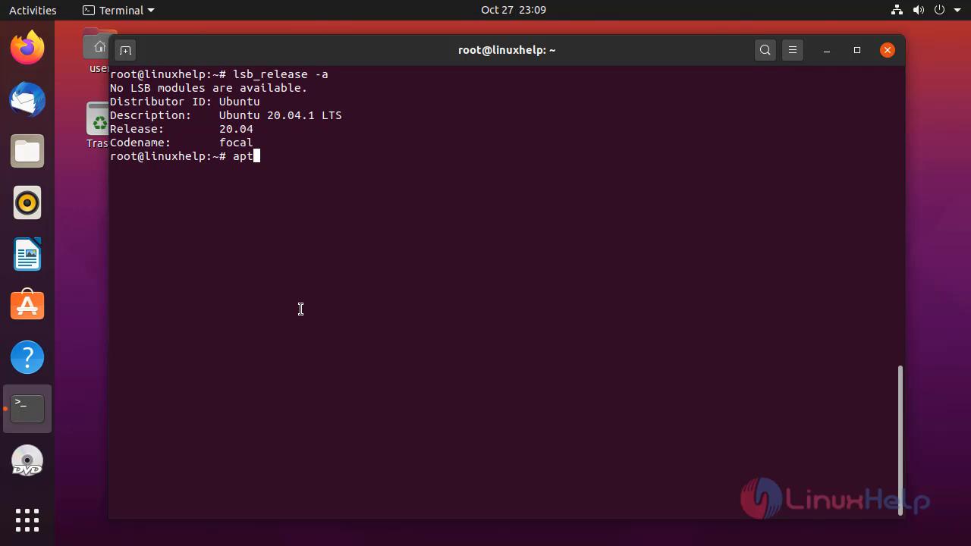
type("install")
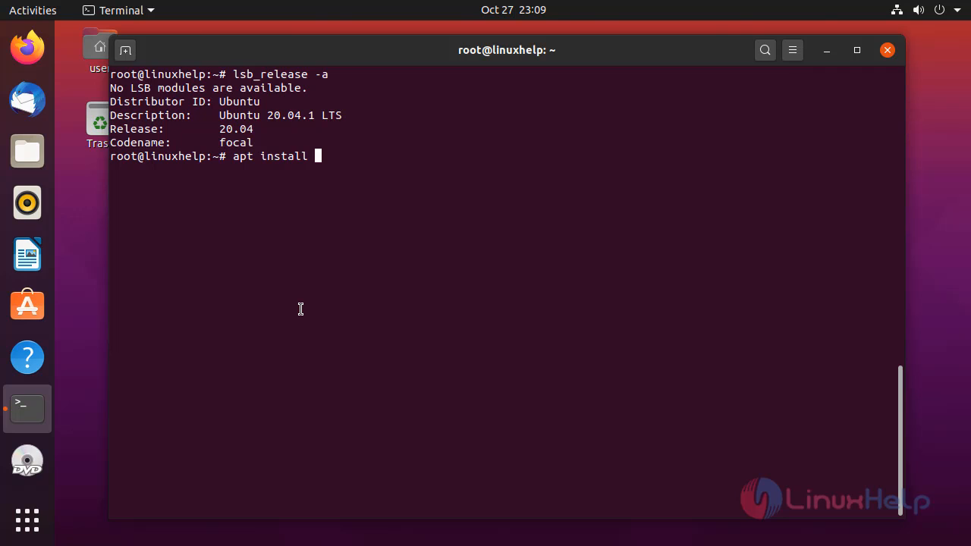
type("apache")
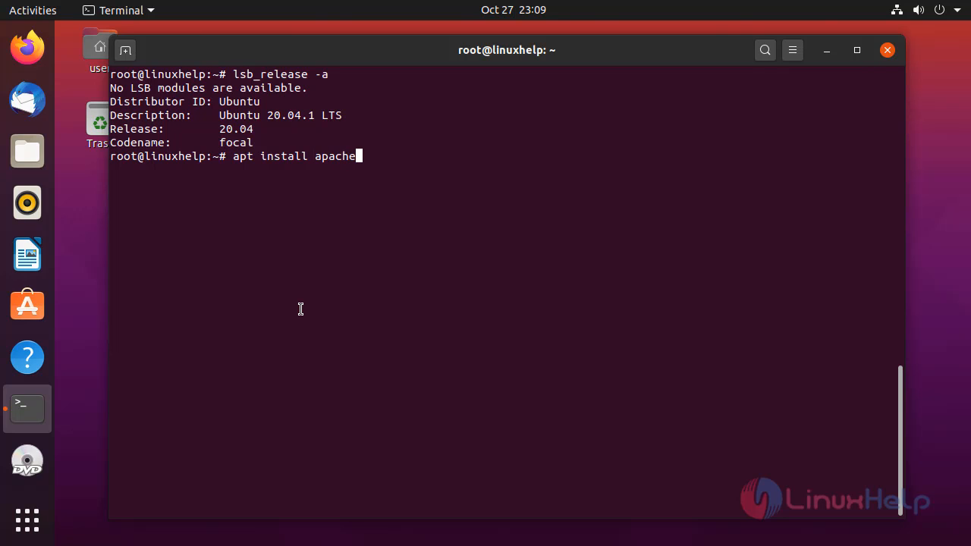
key("Return")
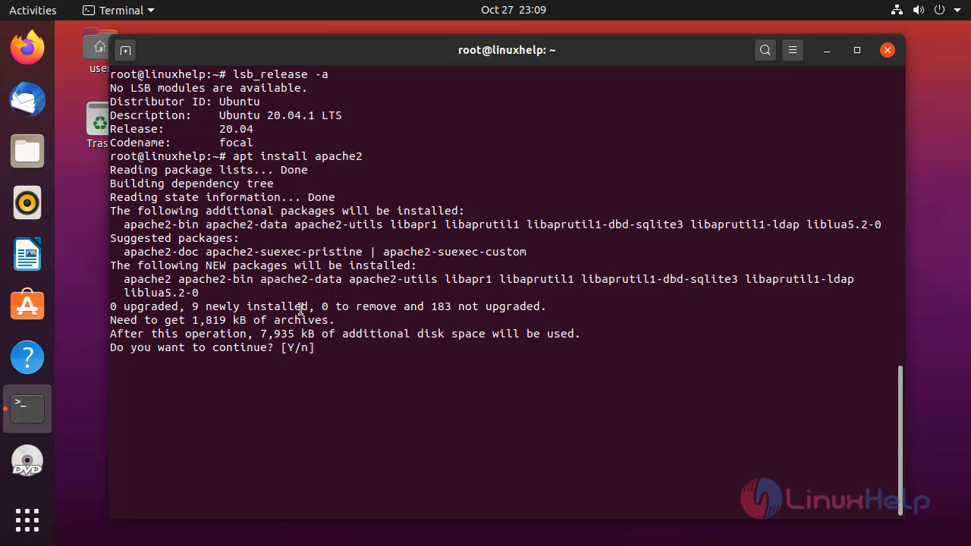
type("y")
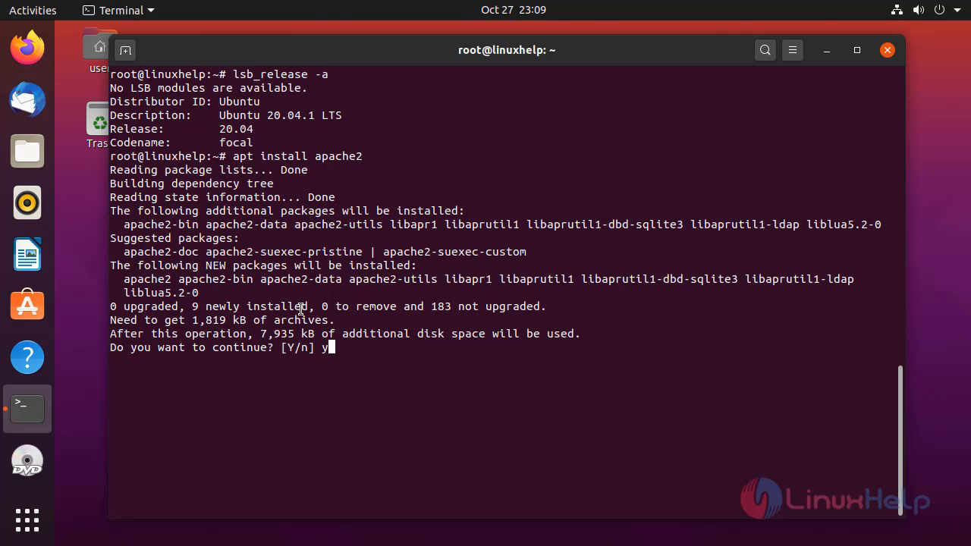
key("Return")
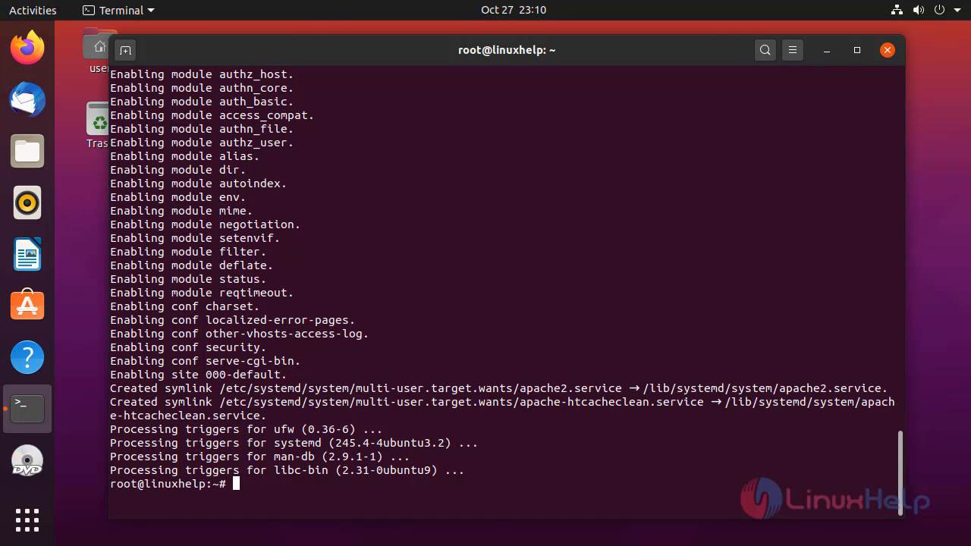
mouse_move(830, 470)
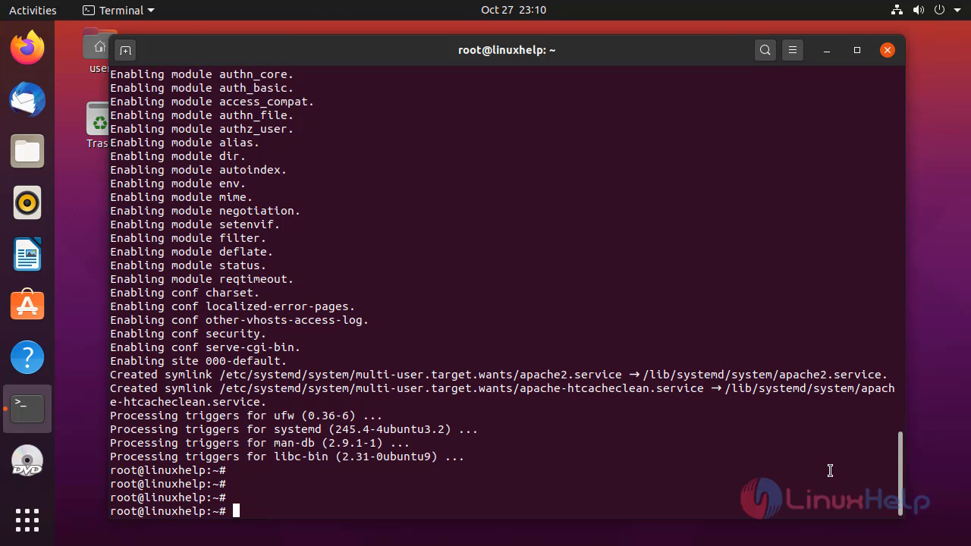
- Run systemctl start apache2 to start the Apache service
type("syste")
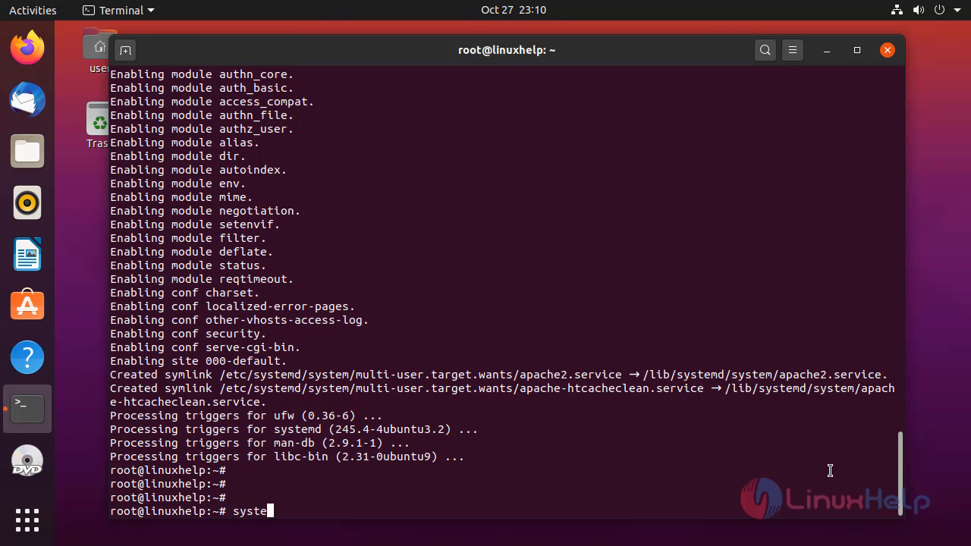
type("ctl")
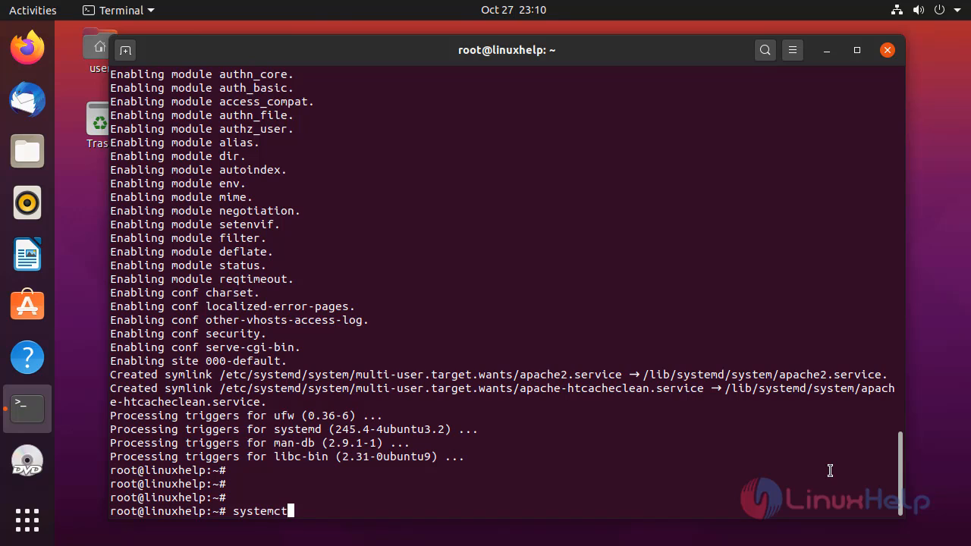
type("start")
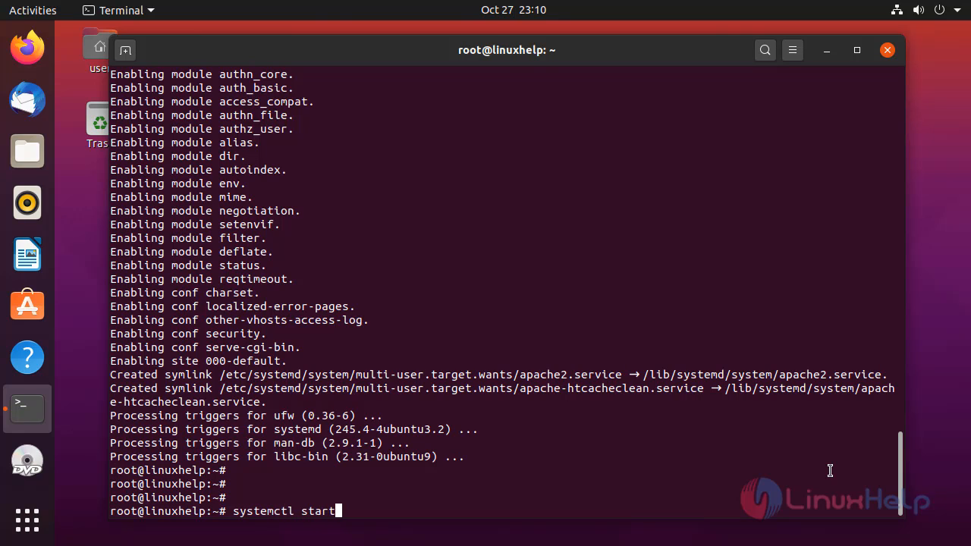
type("ap")
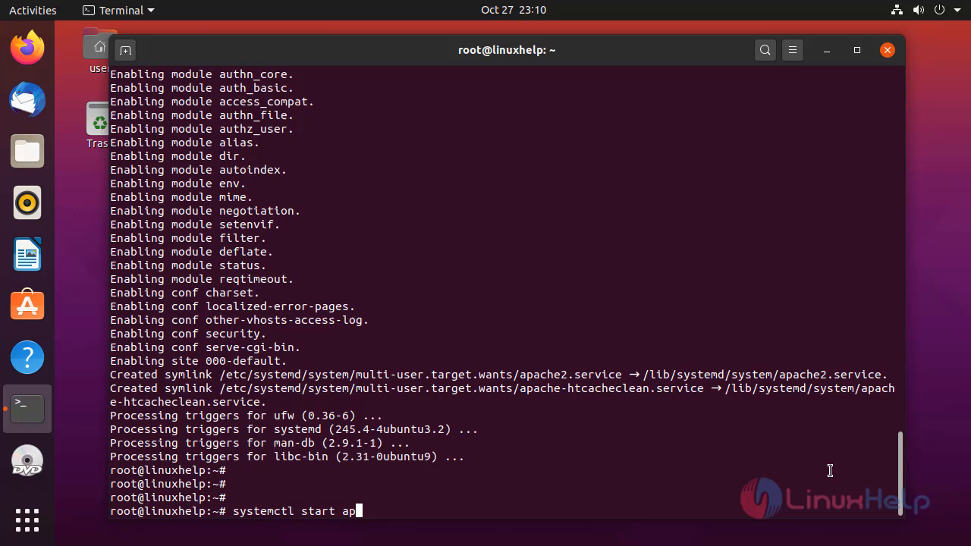
type("ache2")
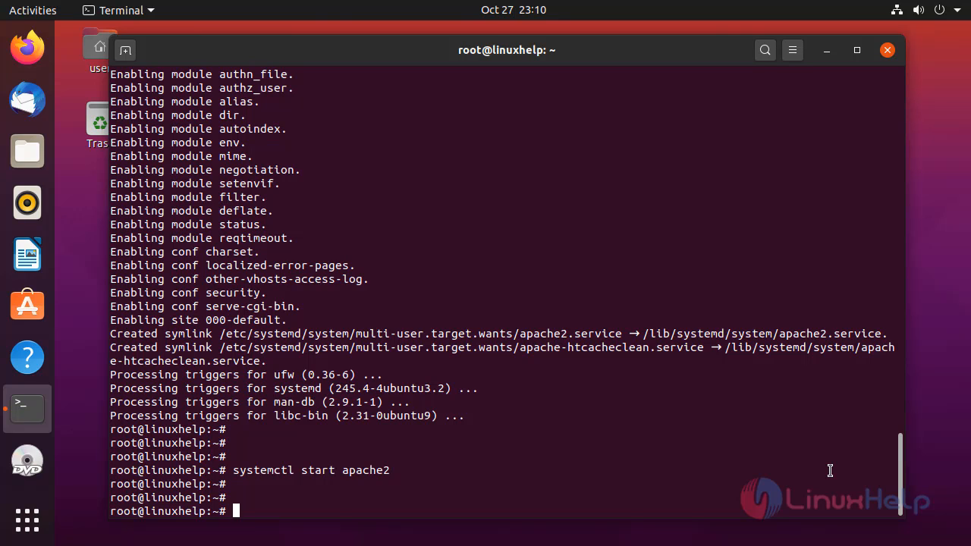
type("systemctl")
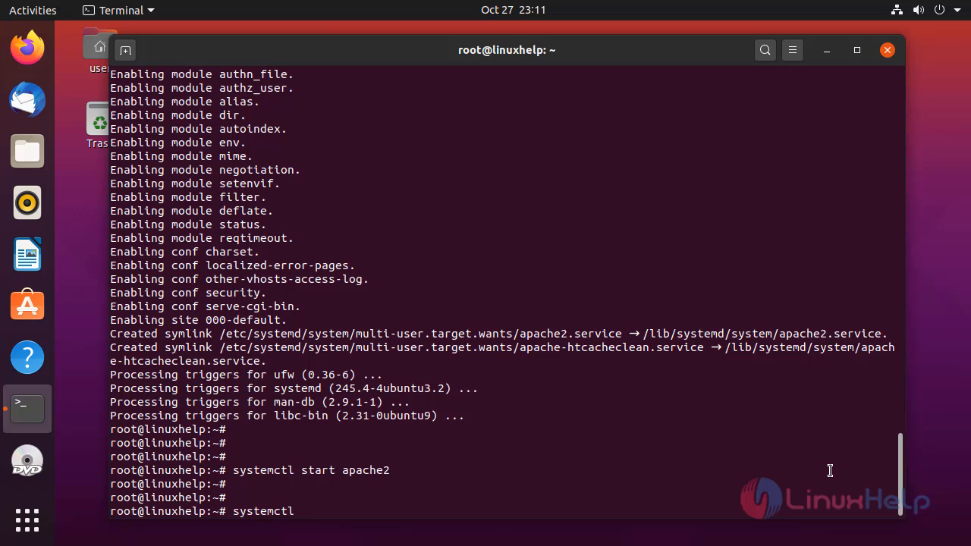
- Run systemctl status apache2, confirm it is active (running), and quit back to the prompt
type("status")
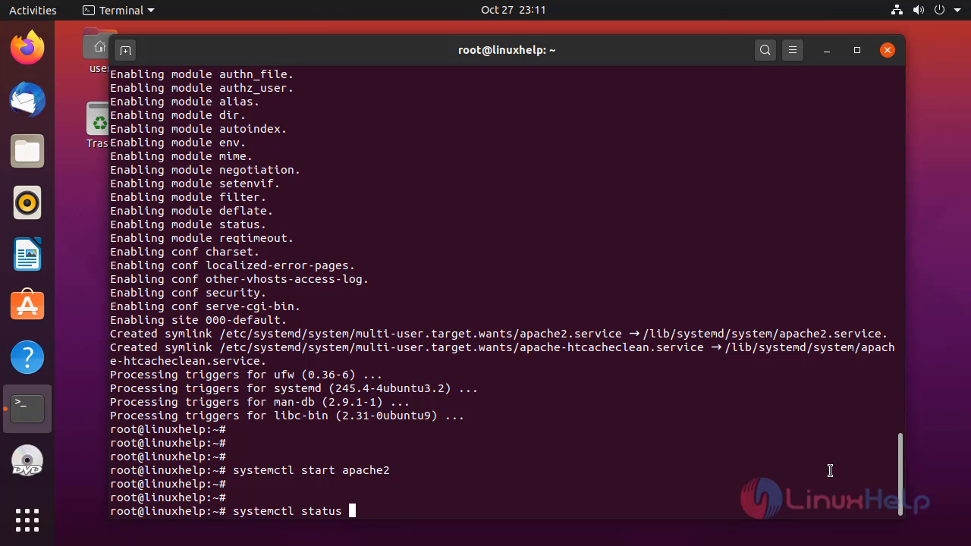
type("apache")
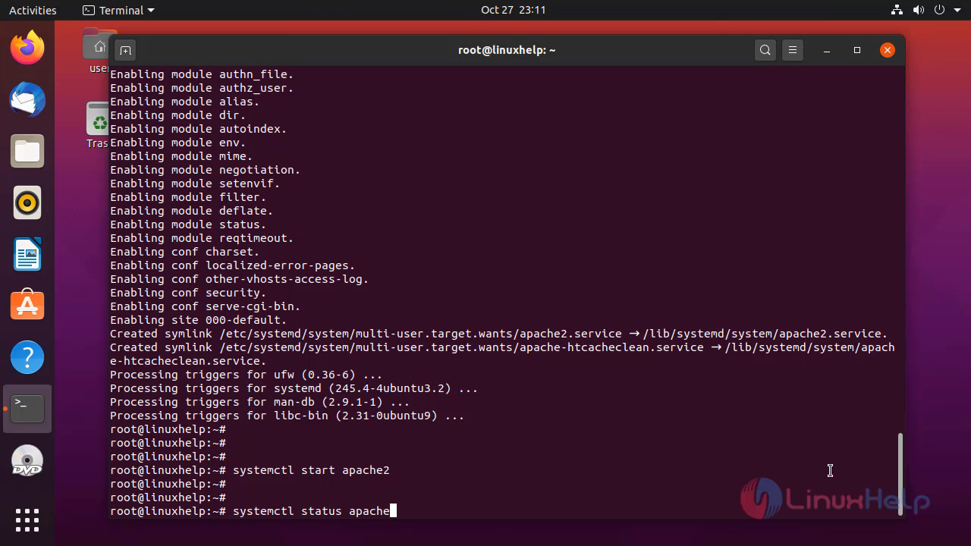
key("Return")
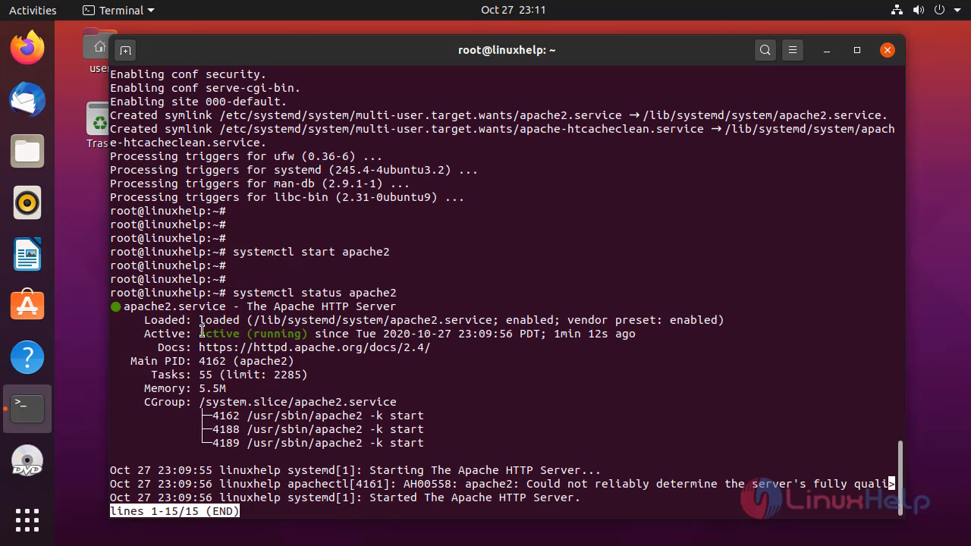
double_click(218, 334)
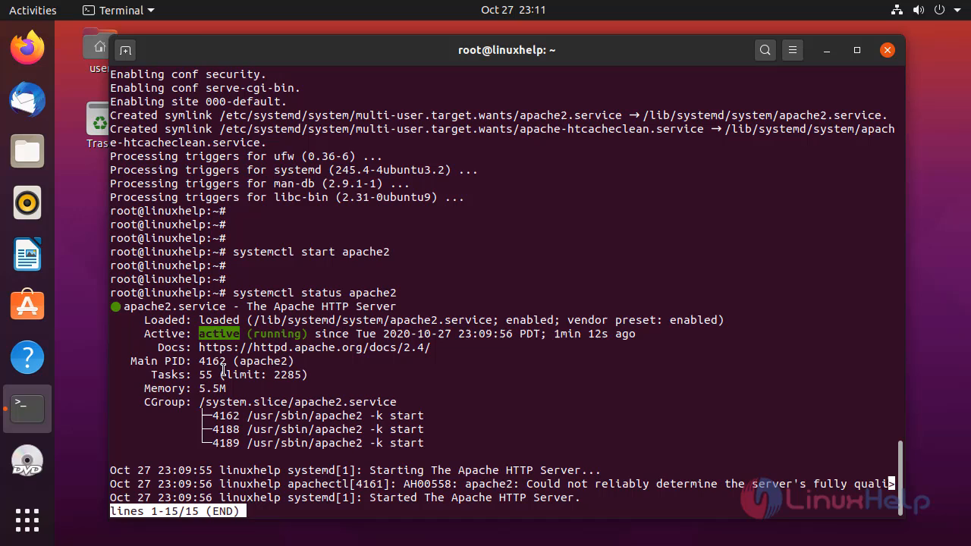
key("q")
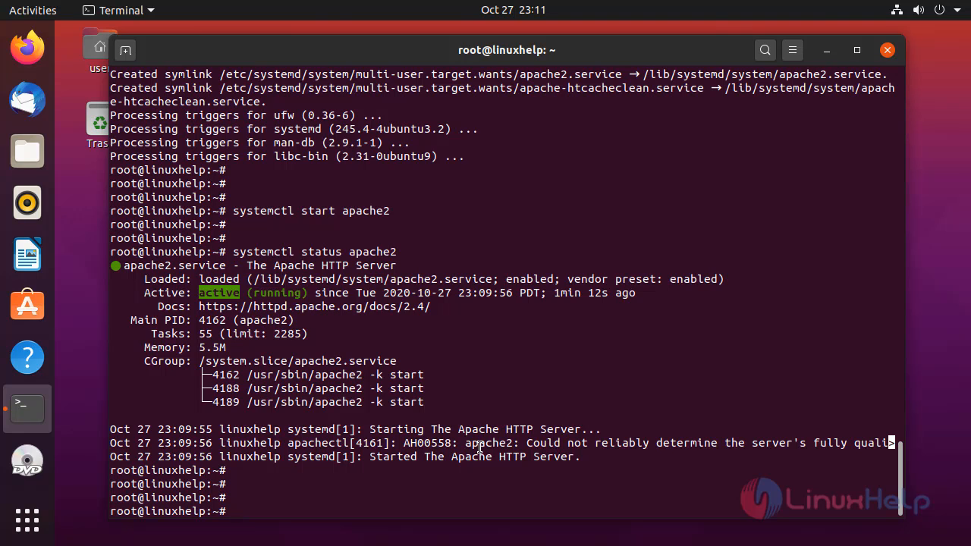
- Run systemctl enable apache2 so Apache starts automatically at boot
type("systemctl")
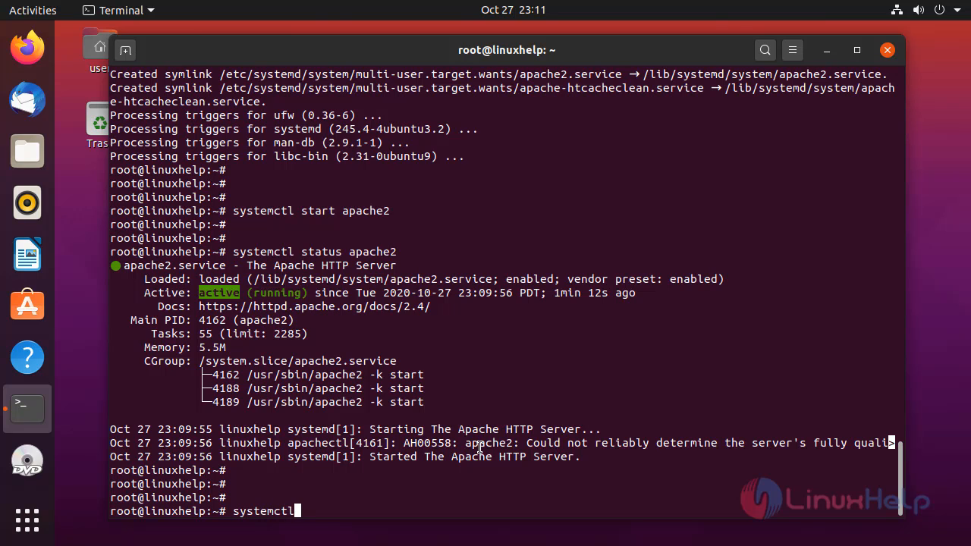
type("ena")
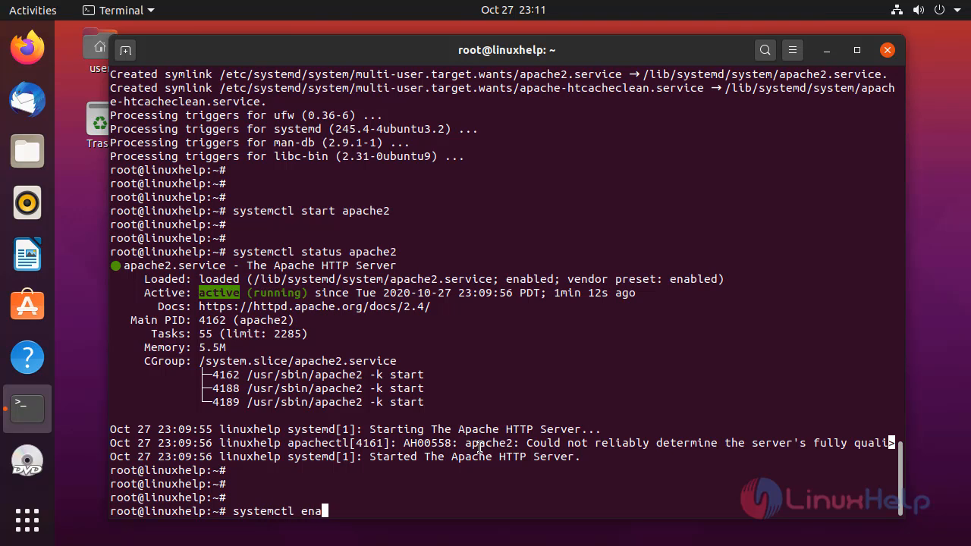
type("ble")
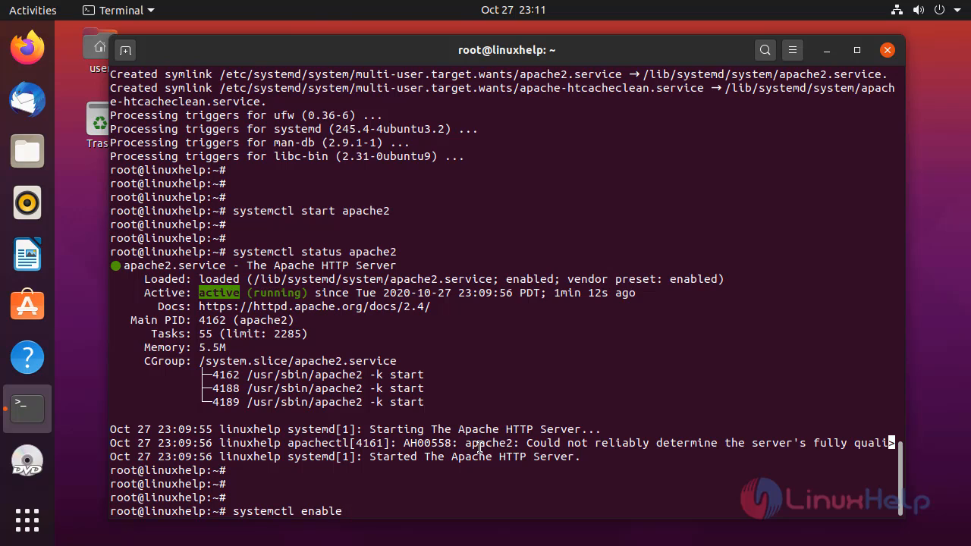
type("apac")
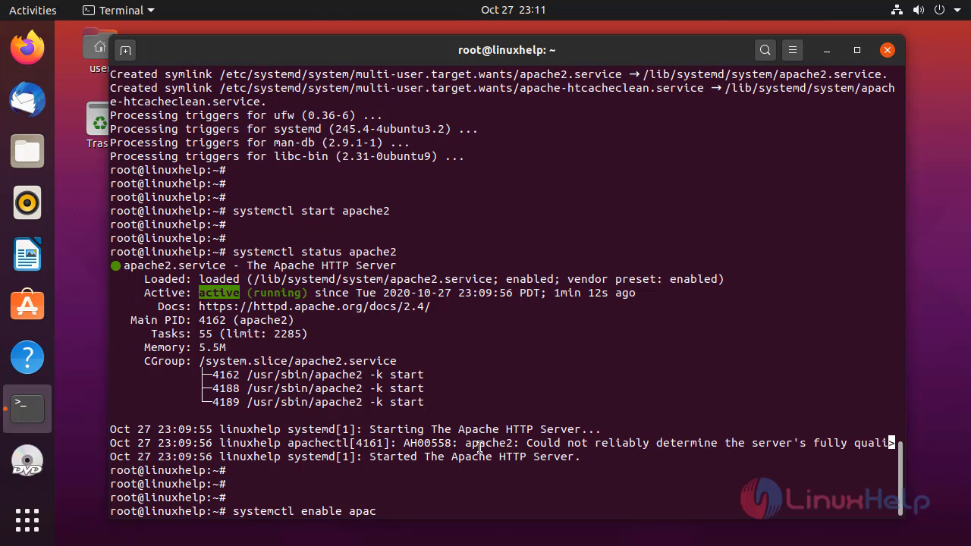
key("Return")
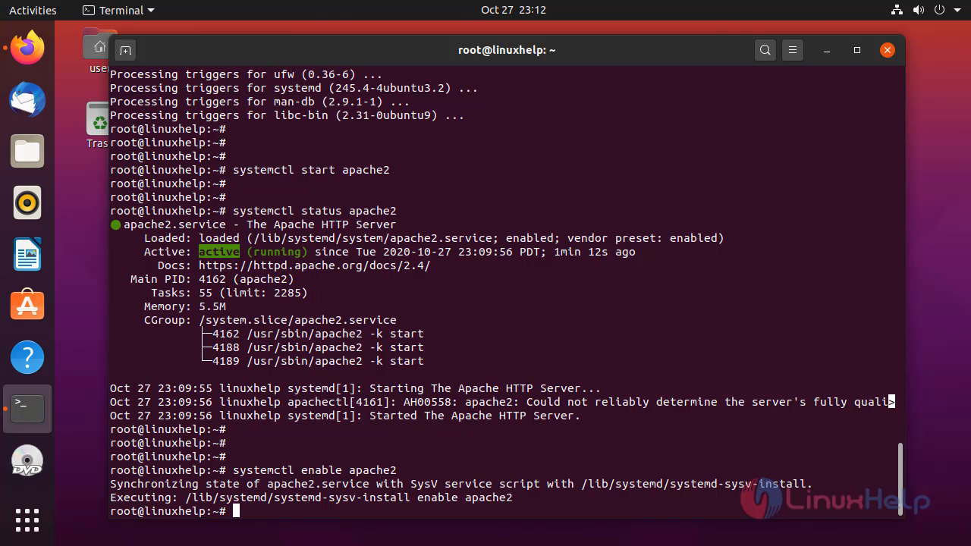
mouse_move(858, 448)
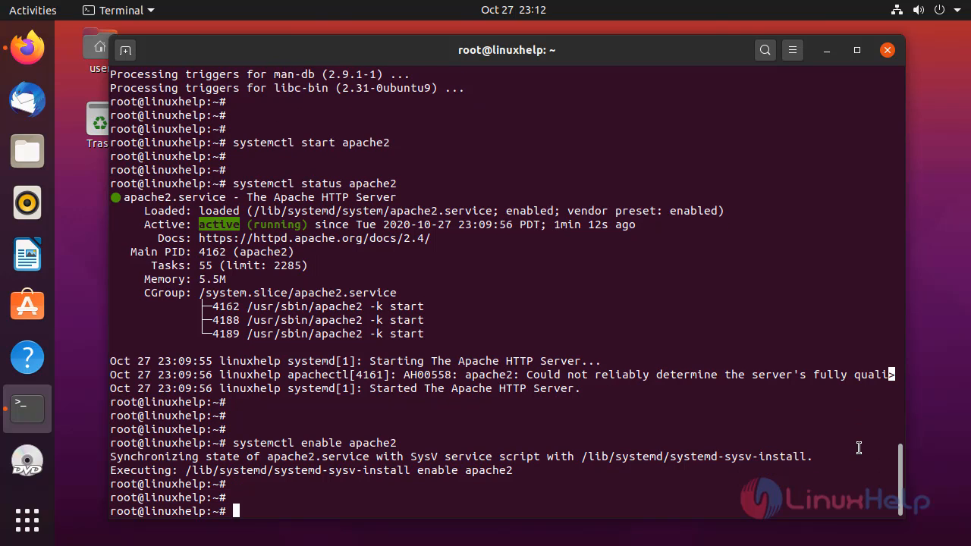
mouse_move(183, 126)
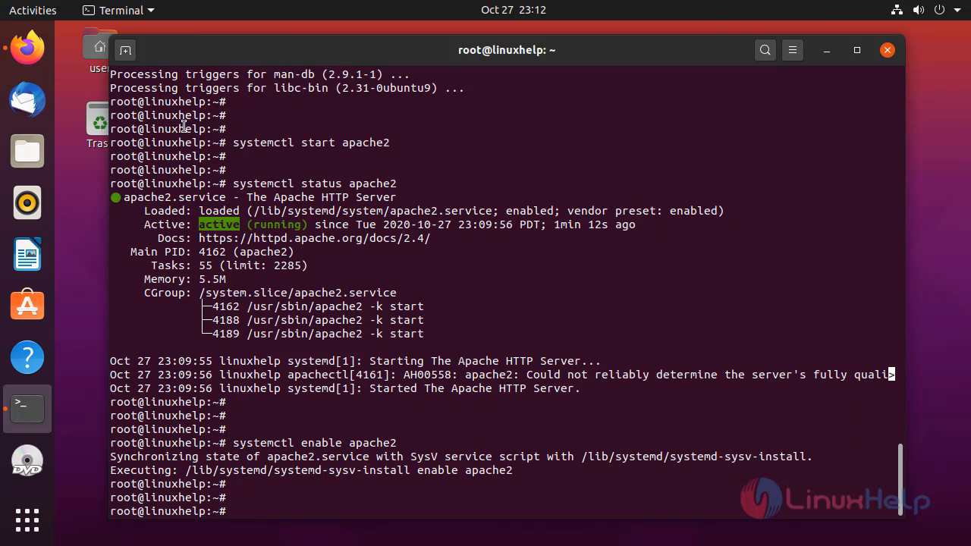
mouse_move(28, 47)
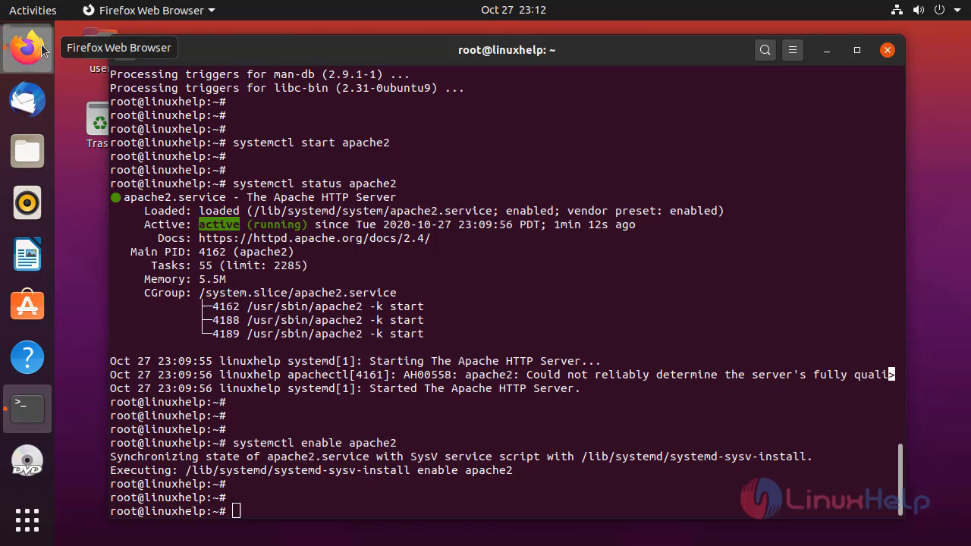
- Load 192.168.7.237 in Firefox and scroll the Apache2 Ubuntu Default Page
left_click(28, 47)
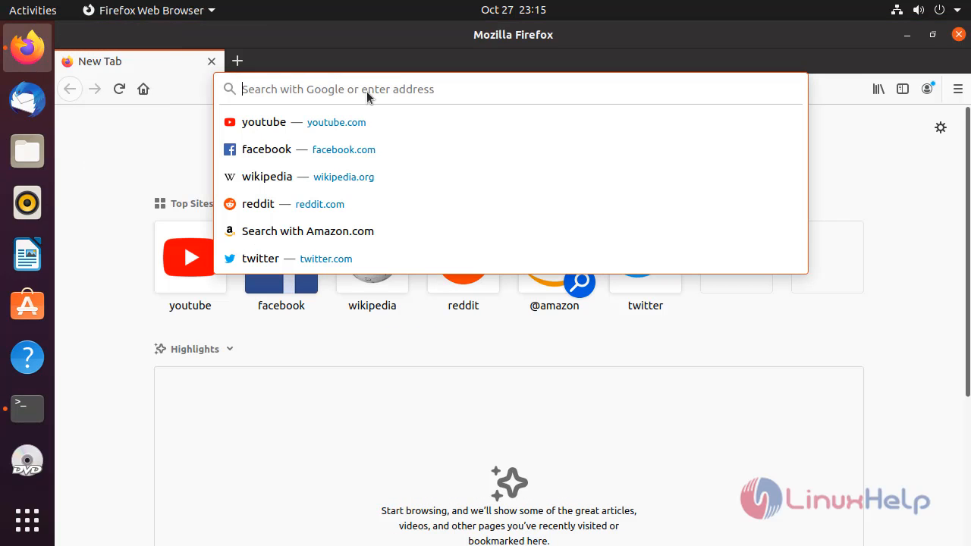
type("1")
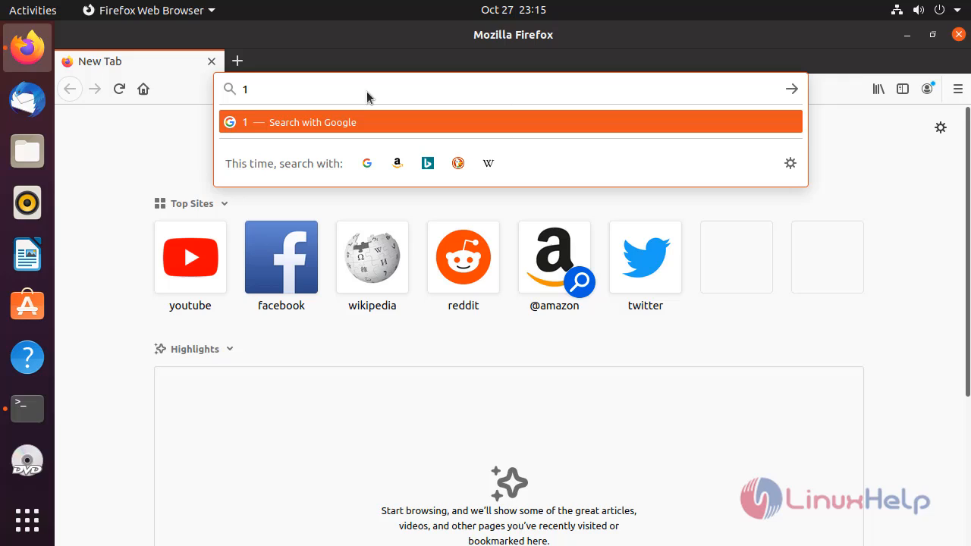
type("92.168")
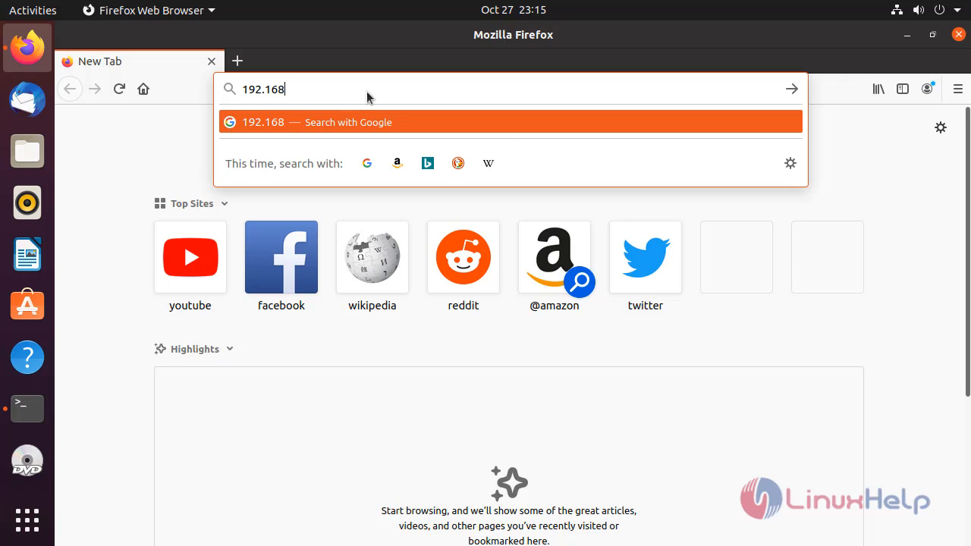
type(".7.237")
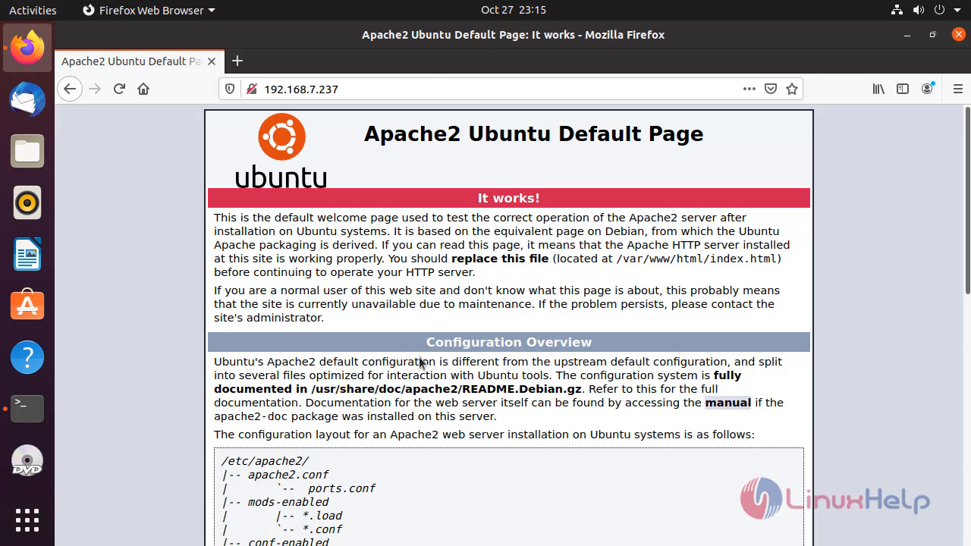
scroll("down", 3)
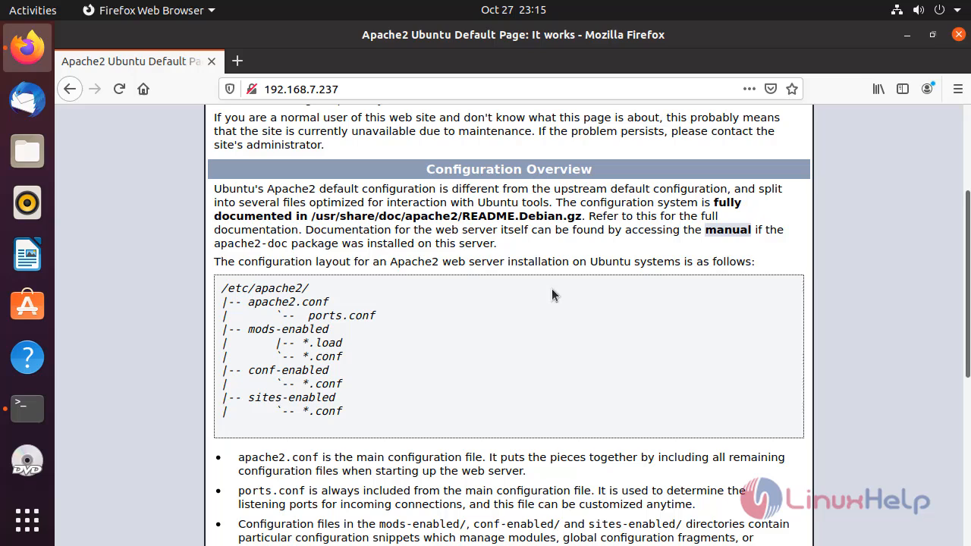
mouse_move(749, 238)
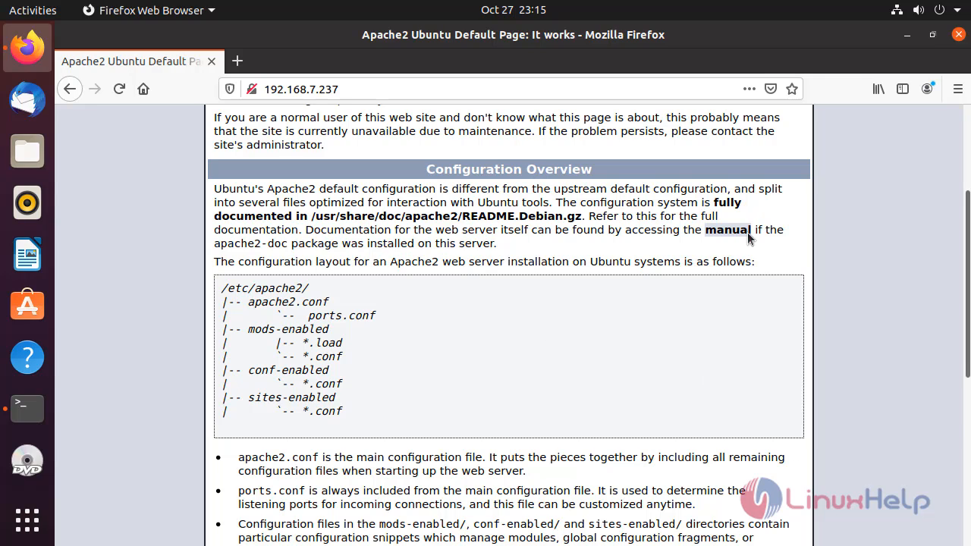
mouse_move(907, 35)
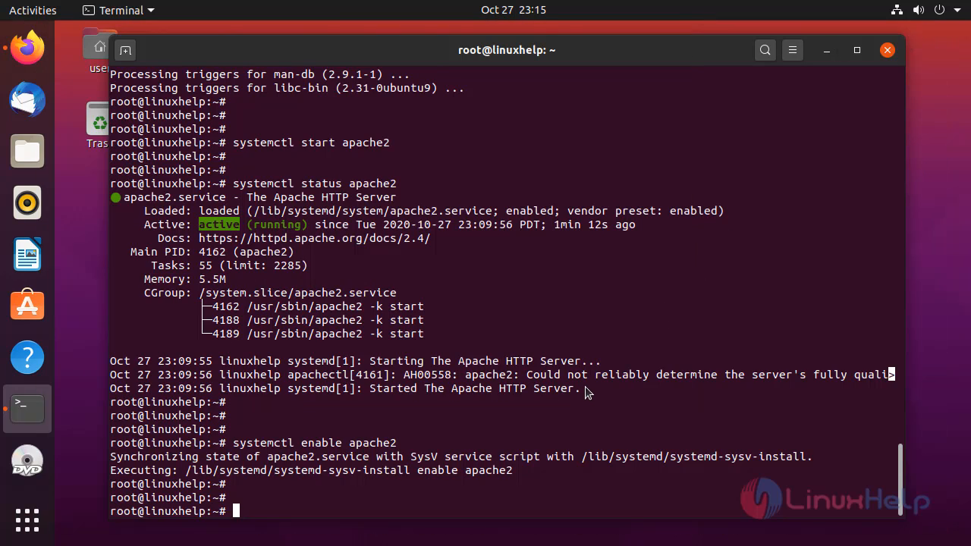
scroll("down", 3)
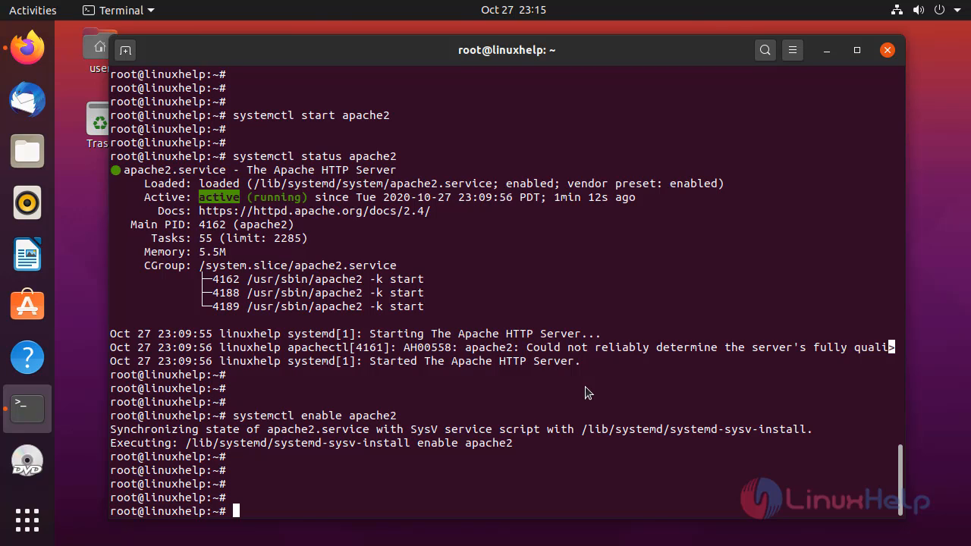
type("a")
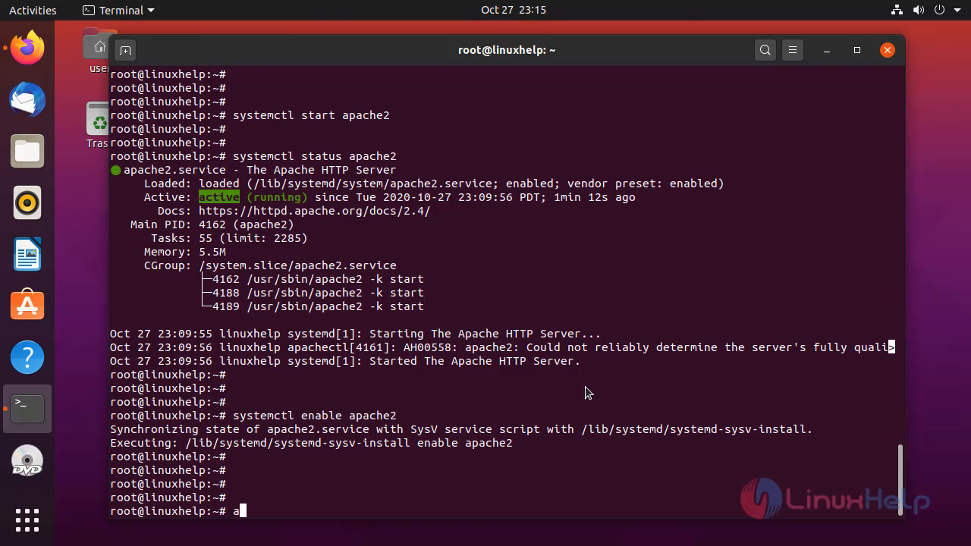
- Run apt install mysql-server and confirm to install MySQL server 8.0
type("pt in")
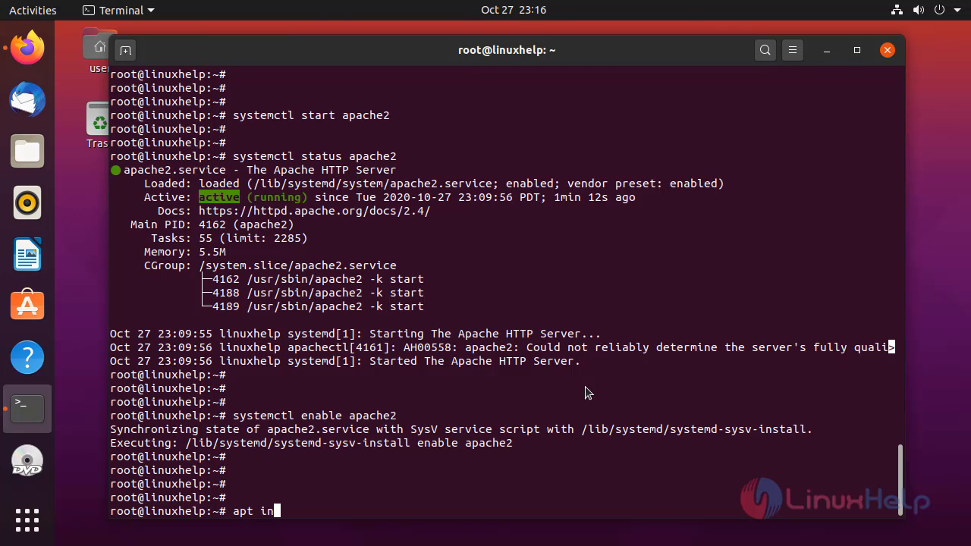
type("stall")
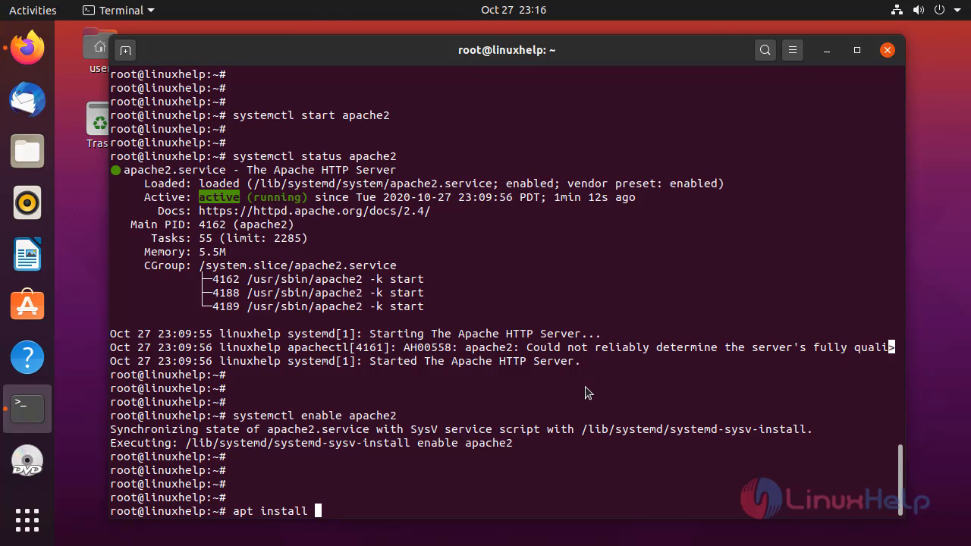
type("mys")
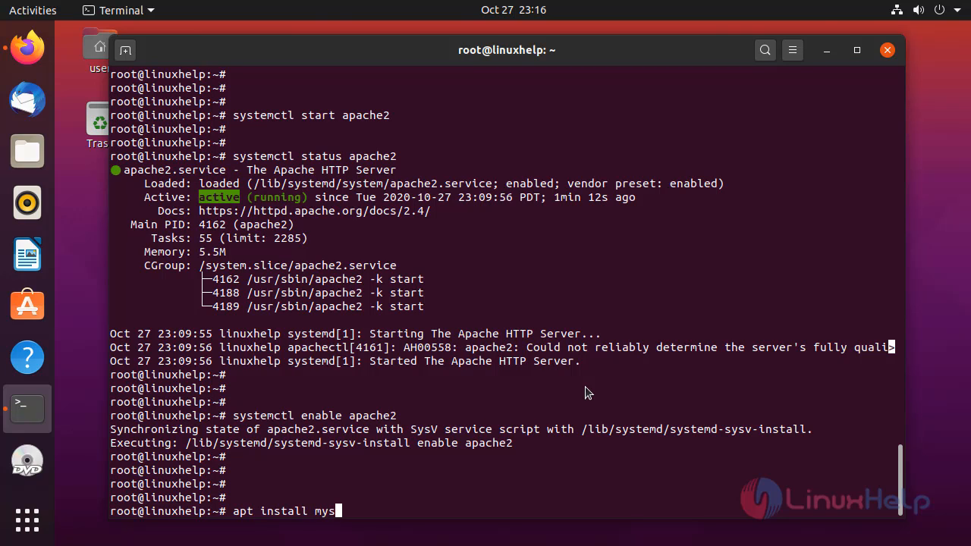
type("ql")
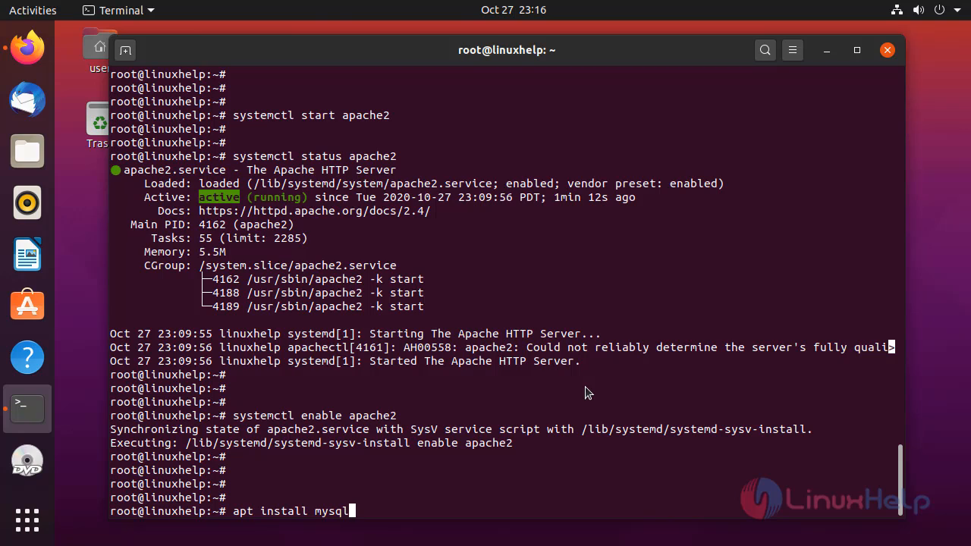
type("-")
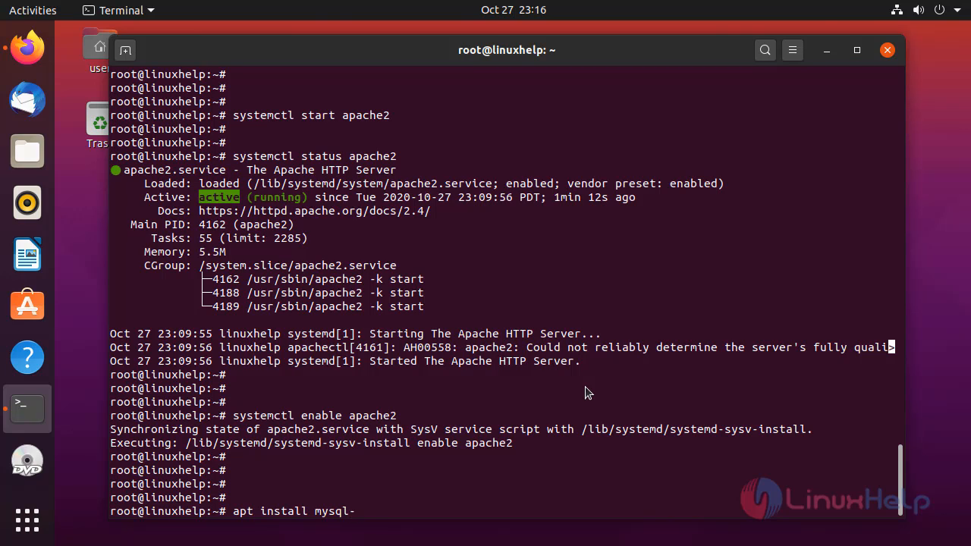
type("server")
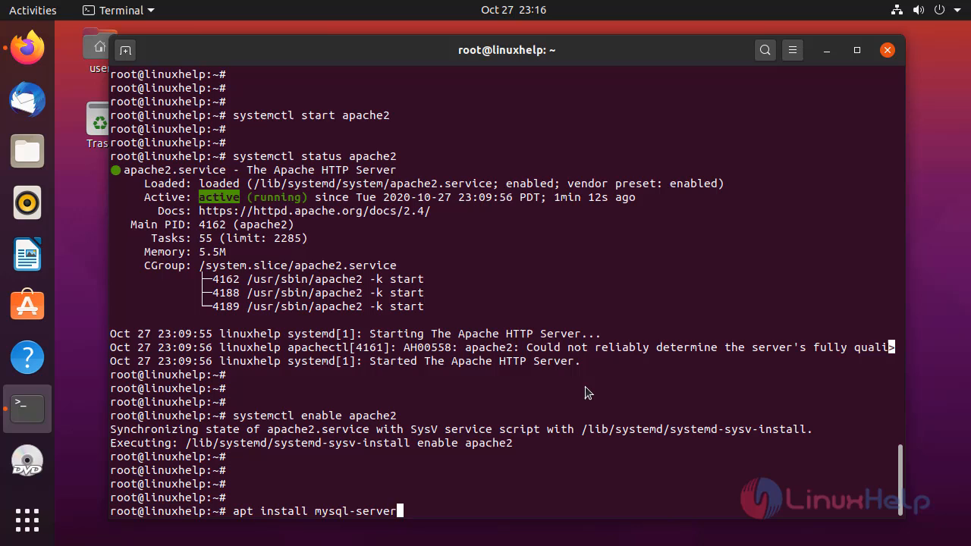
key("Return")
type("y")
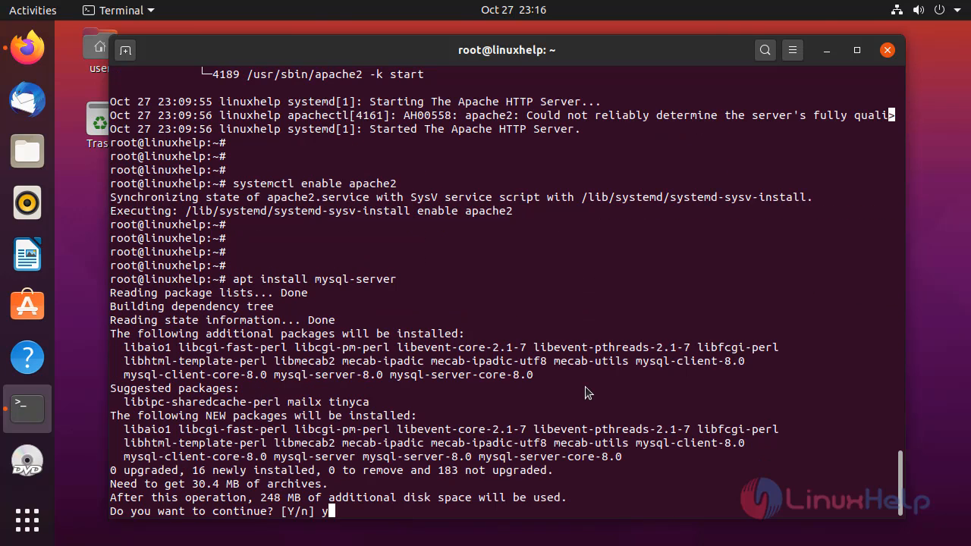
key("Return")
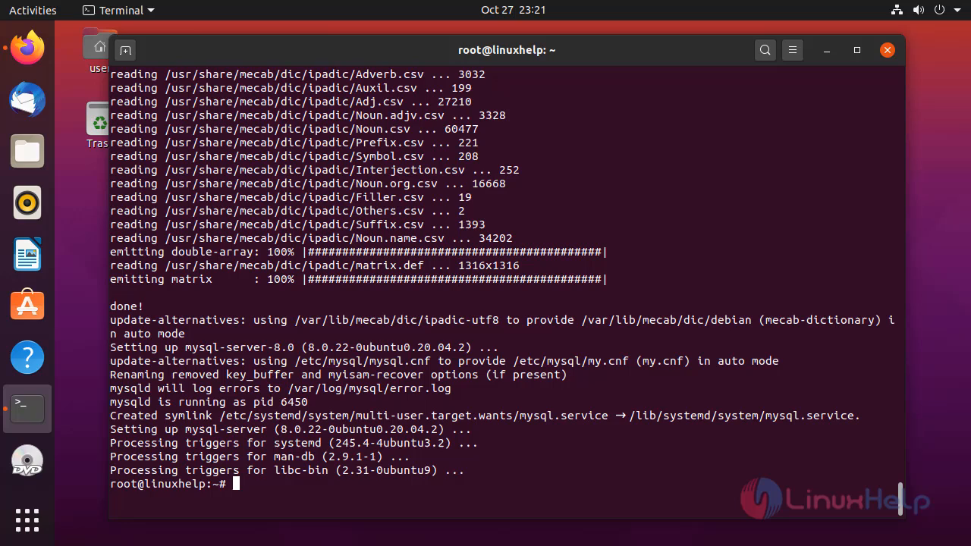
mouse_move(777, 471)
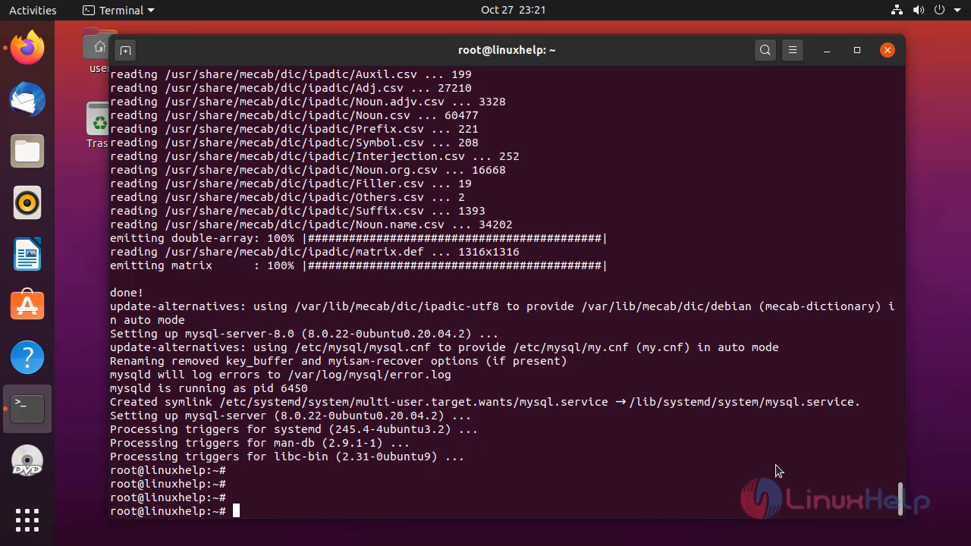
- Run systemctl start mysql to start the MySQL service
type("syste")
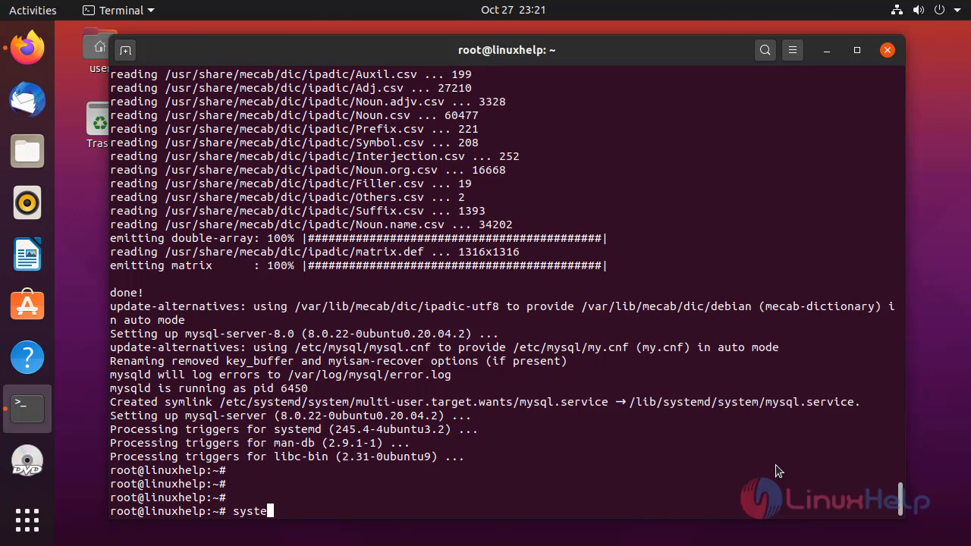
type("ctl")
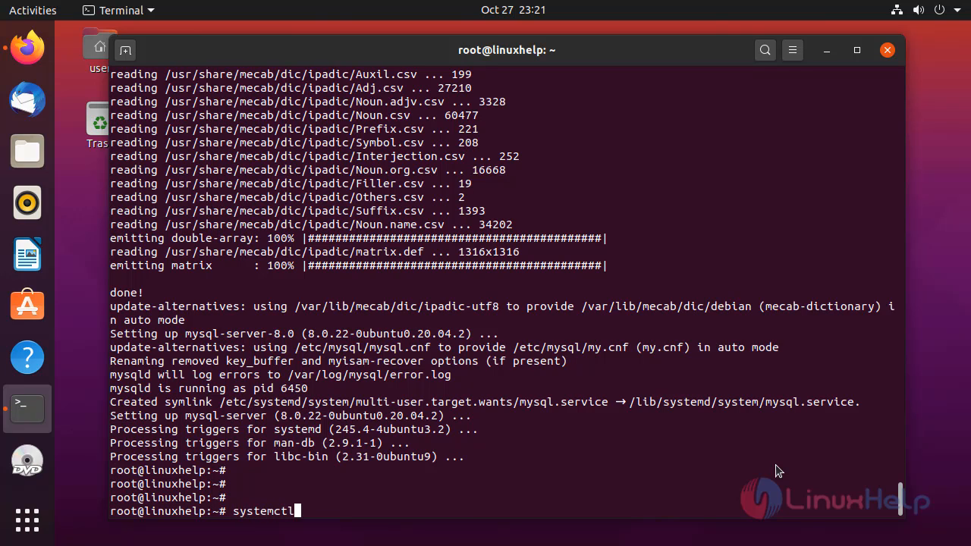
type("sta")
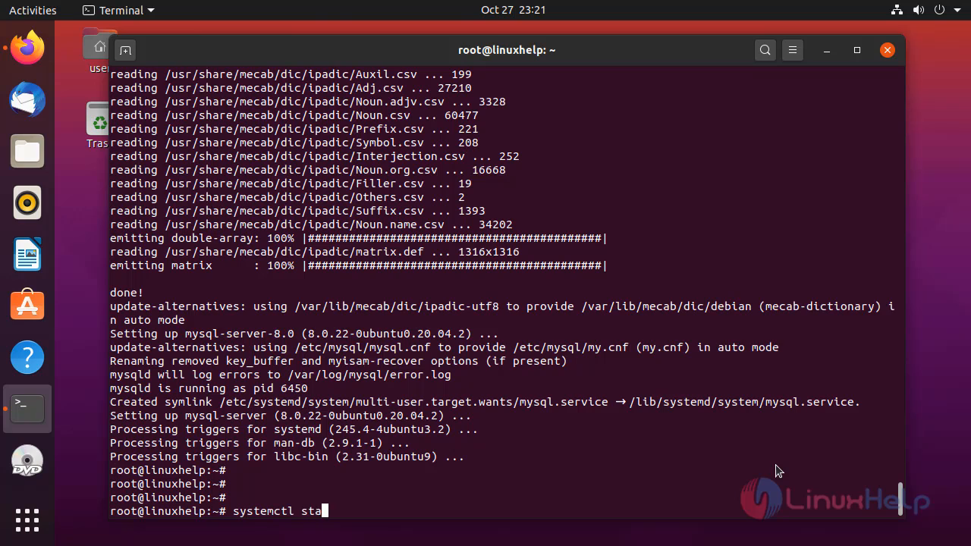
type("rt m")
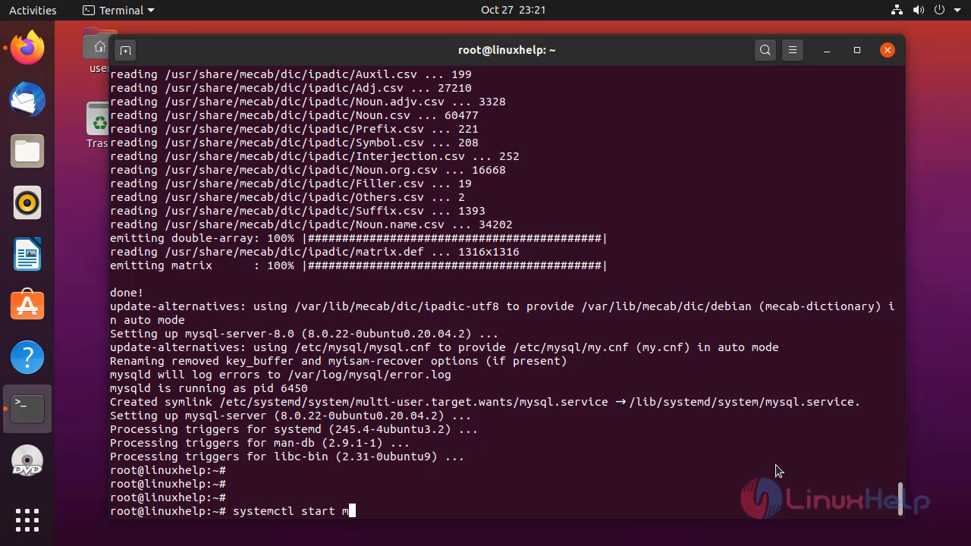
type("ysql")
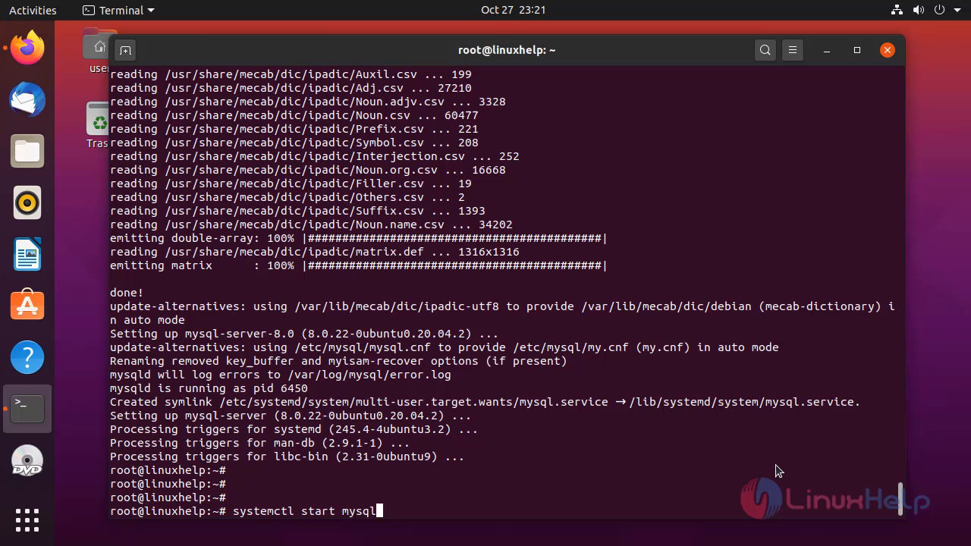
key("Return")
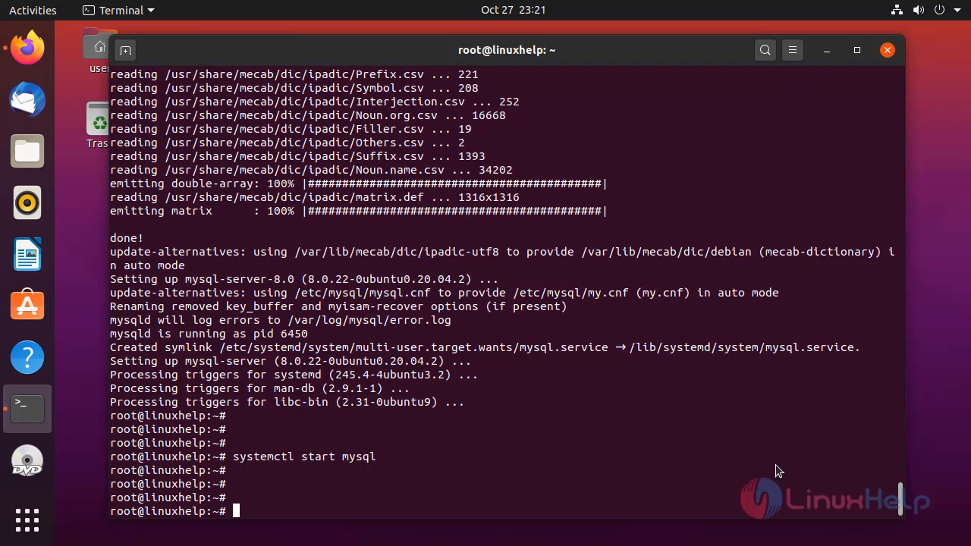
- Run systemctl enable mysql so MySQL starts automatically at boot
type("sys")
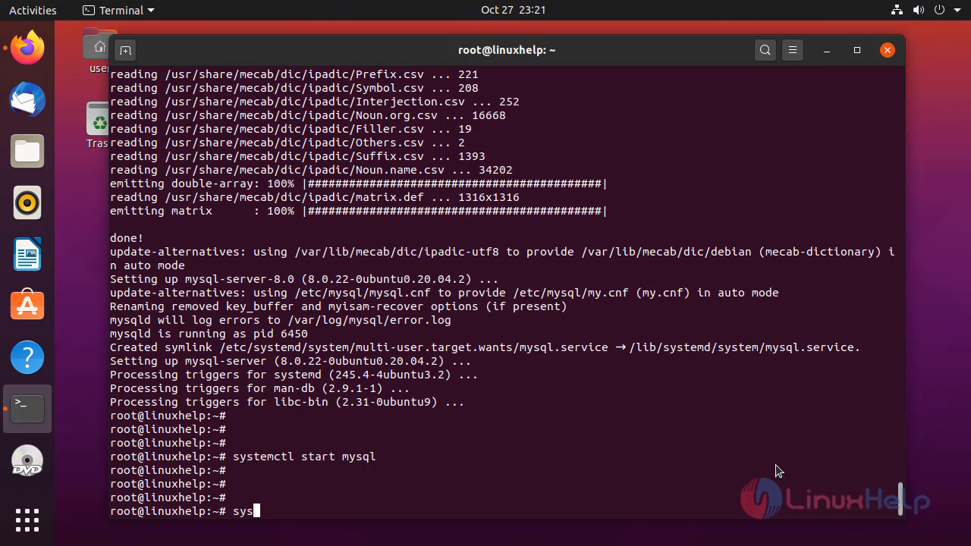
type("temctl")
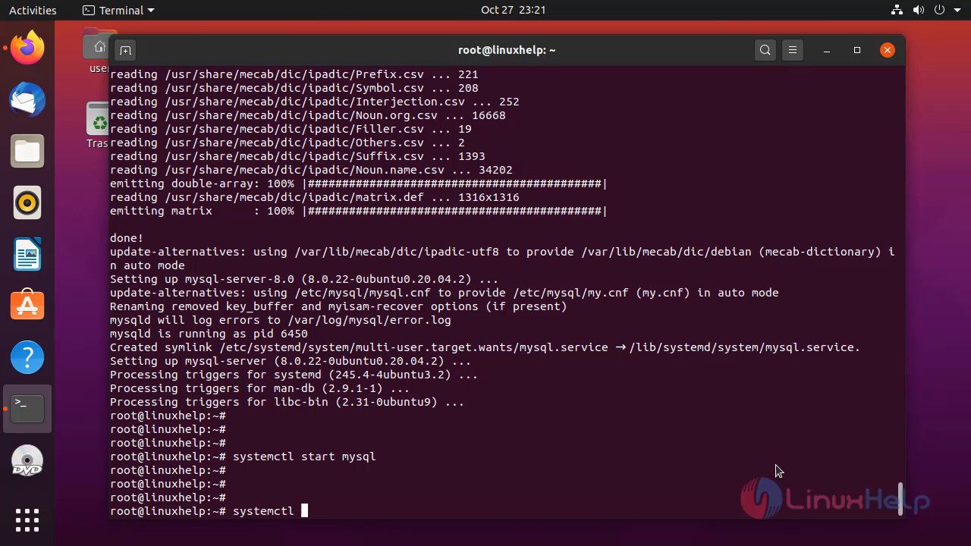
type("enable")
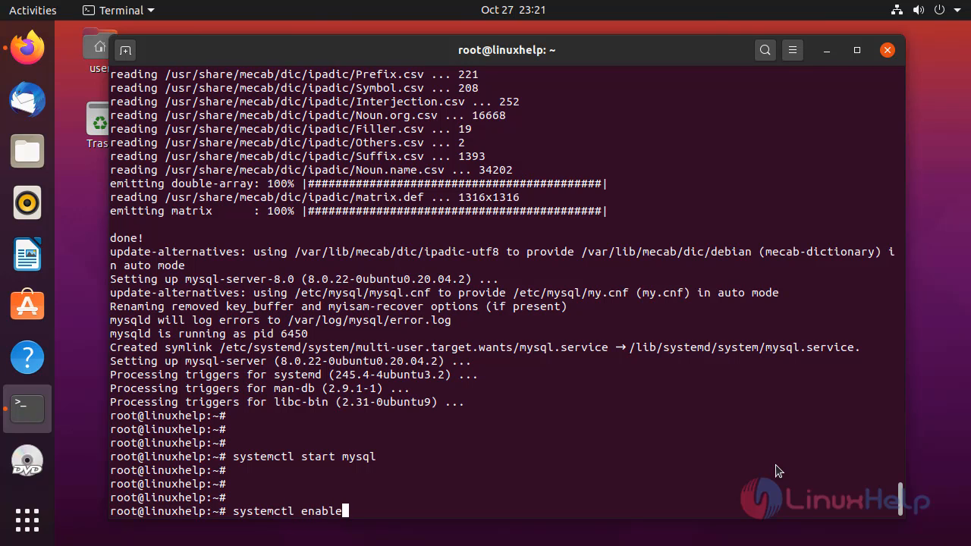
type("mys")
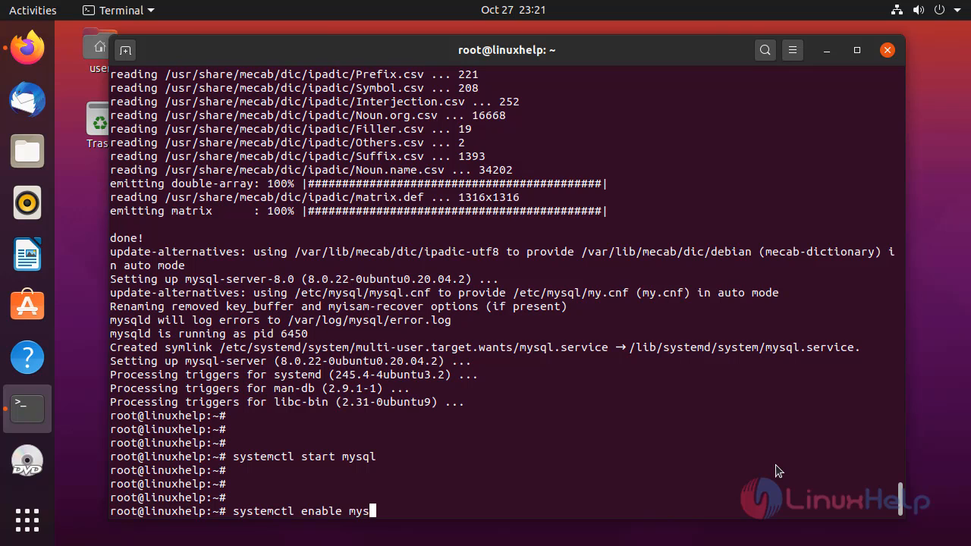
key("Return")
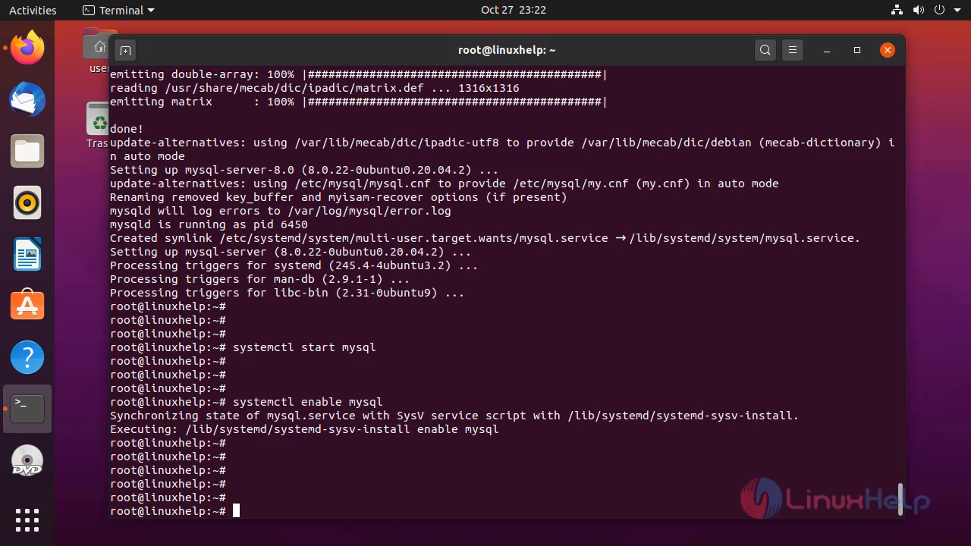
mouse_move(853, 440)
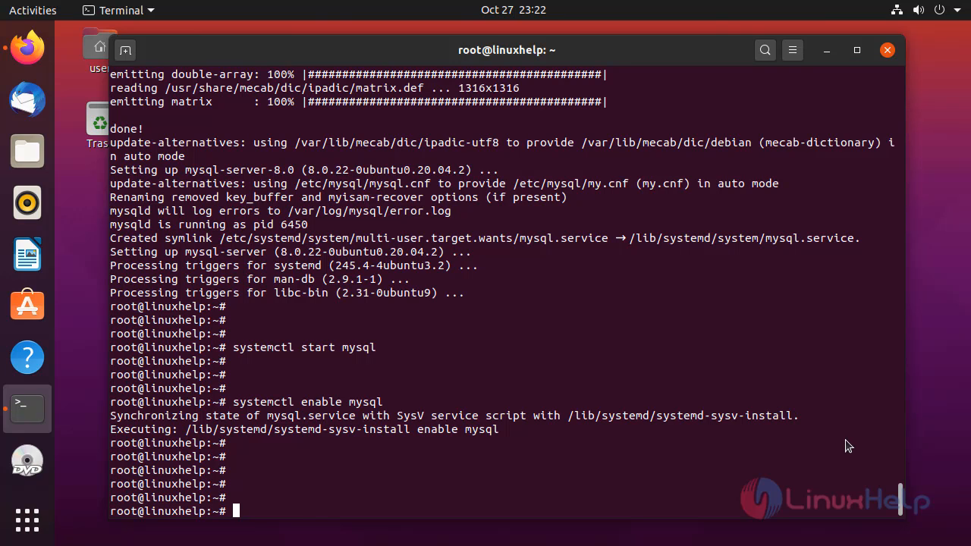
mouse_move(846, 463)
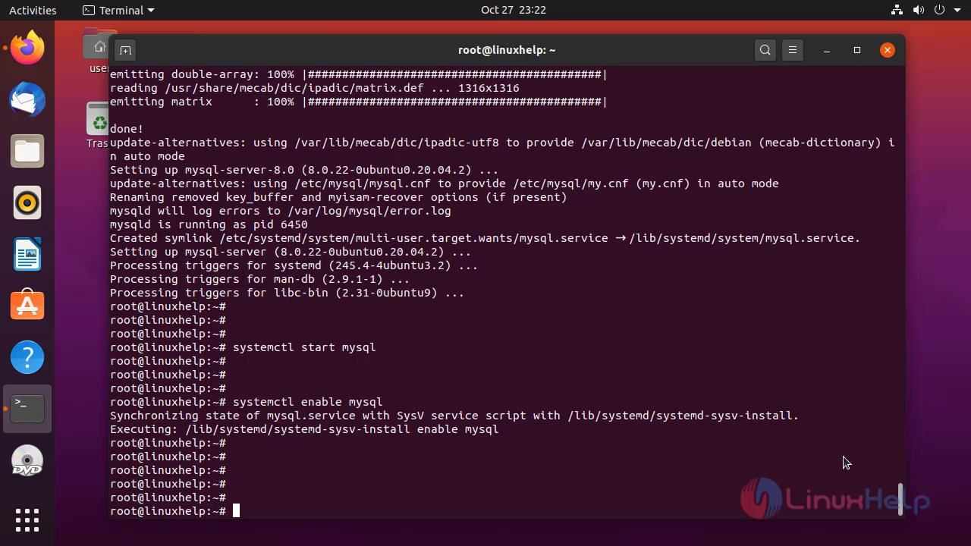
- Launch the mysql_secure_installation hardening script
type("mysq")
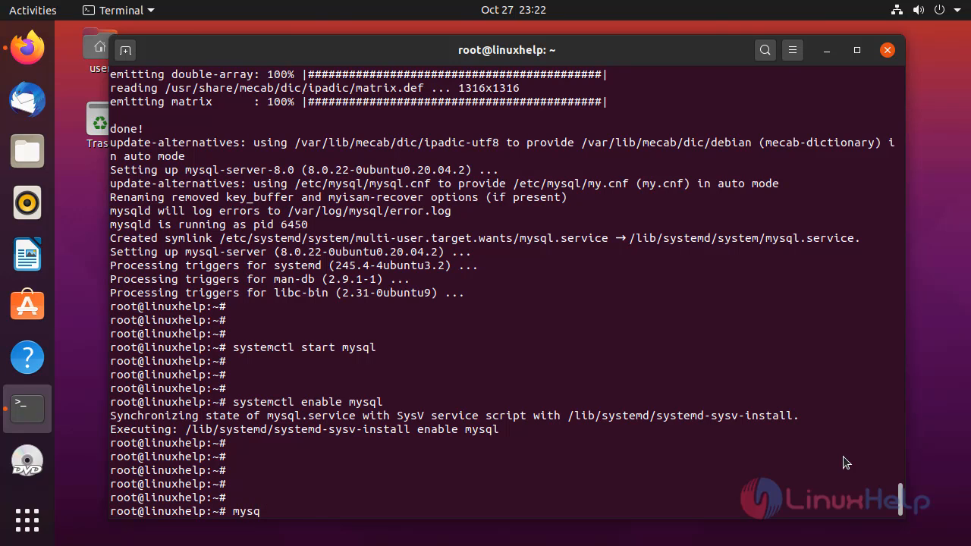
type("l_")
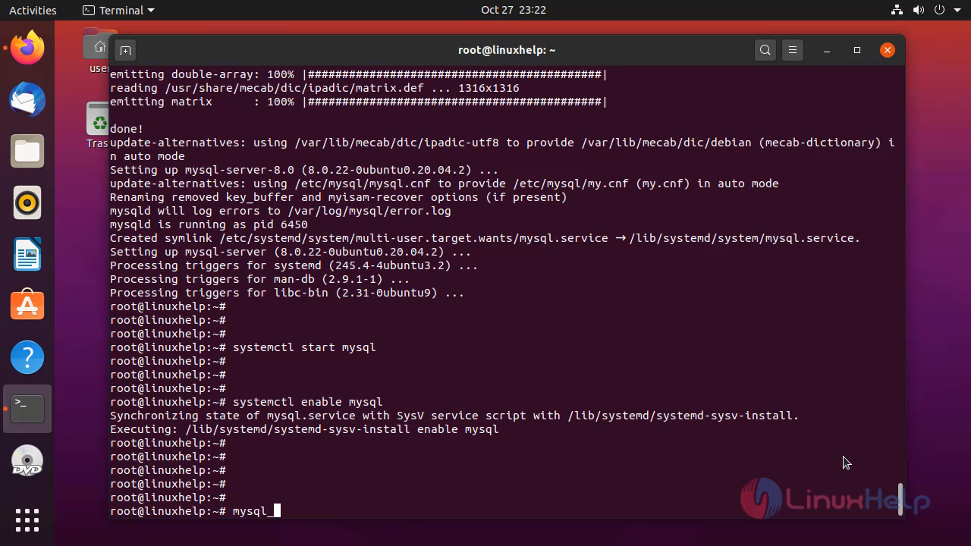
type("sec")
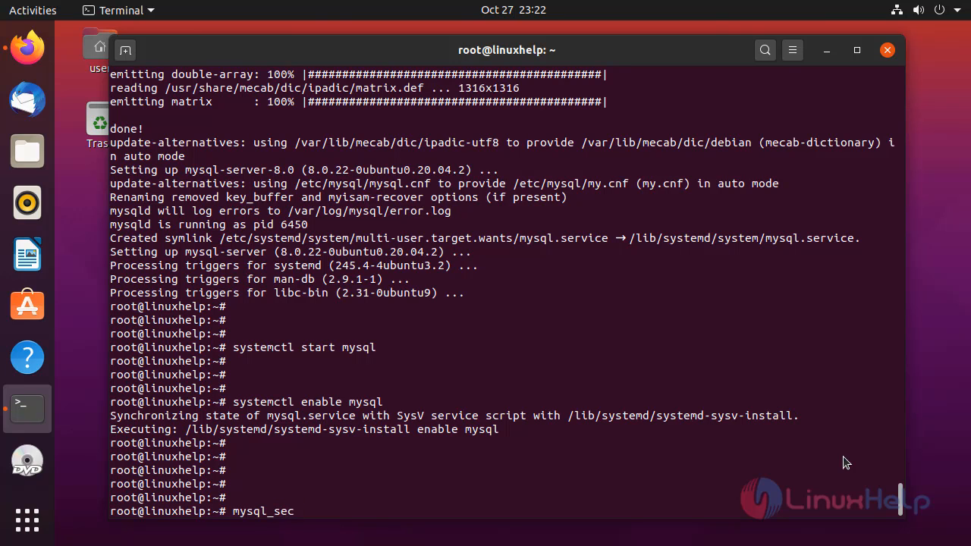
type("ure_insta")
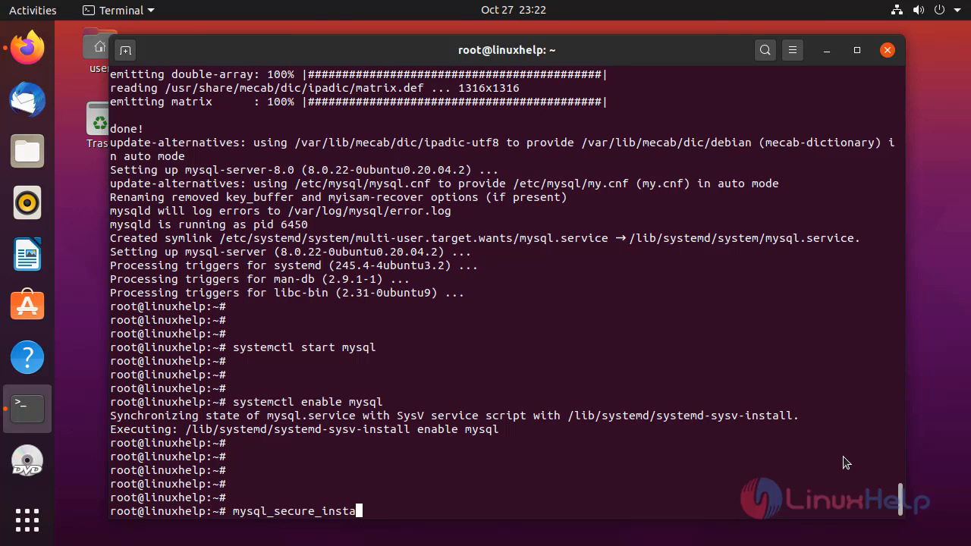
type("llatio")
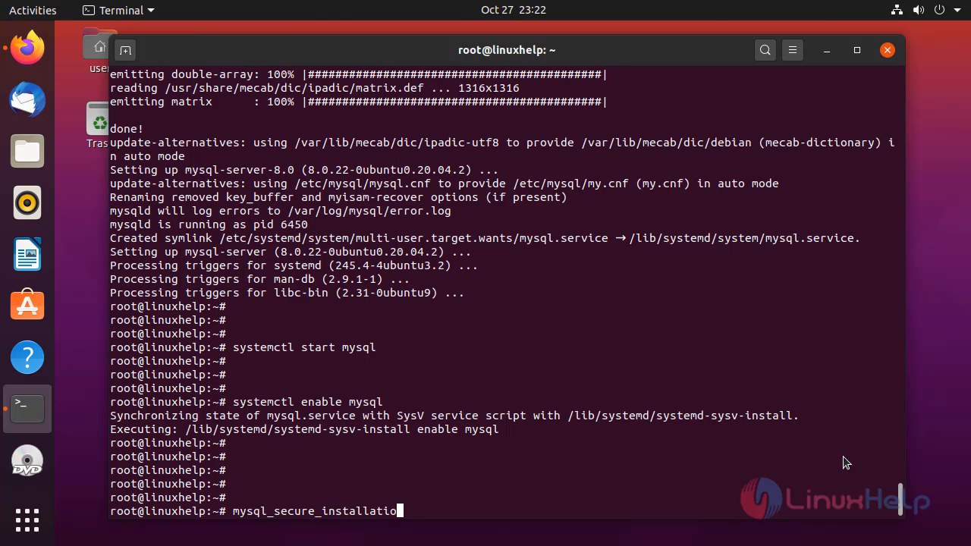
key("Return")
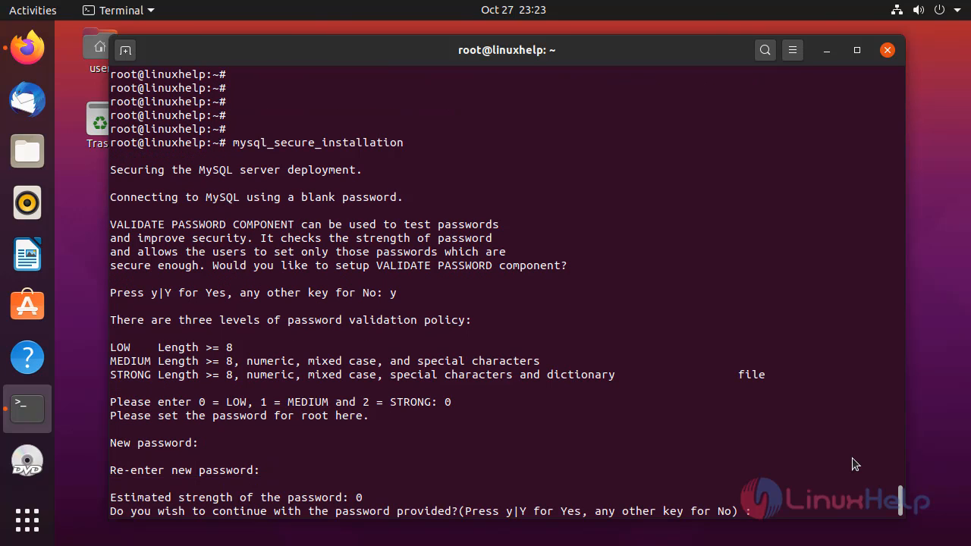
- Answer y through the prompts to set the root password and remove insecure defaults
type("y")
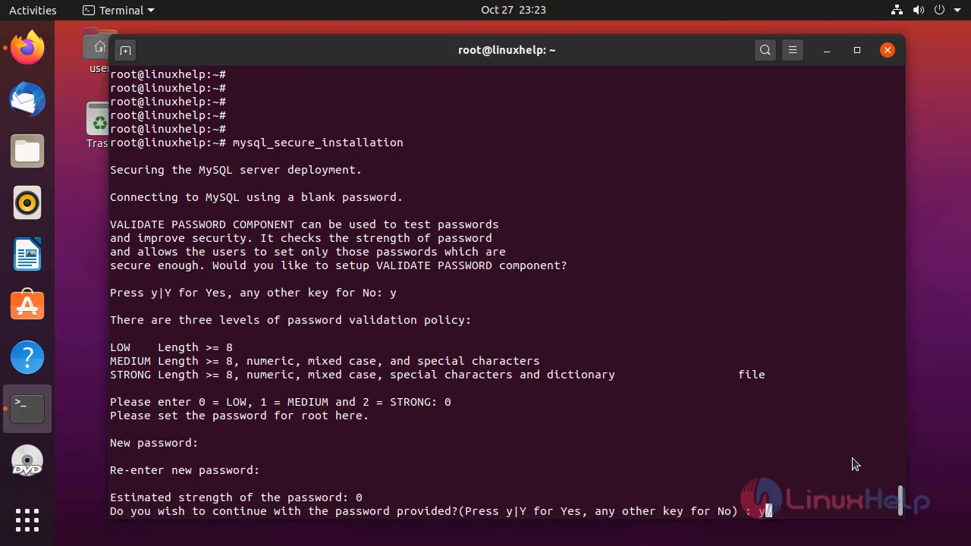
key("Return")
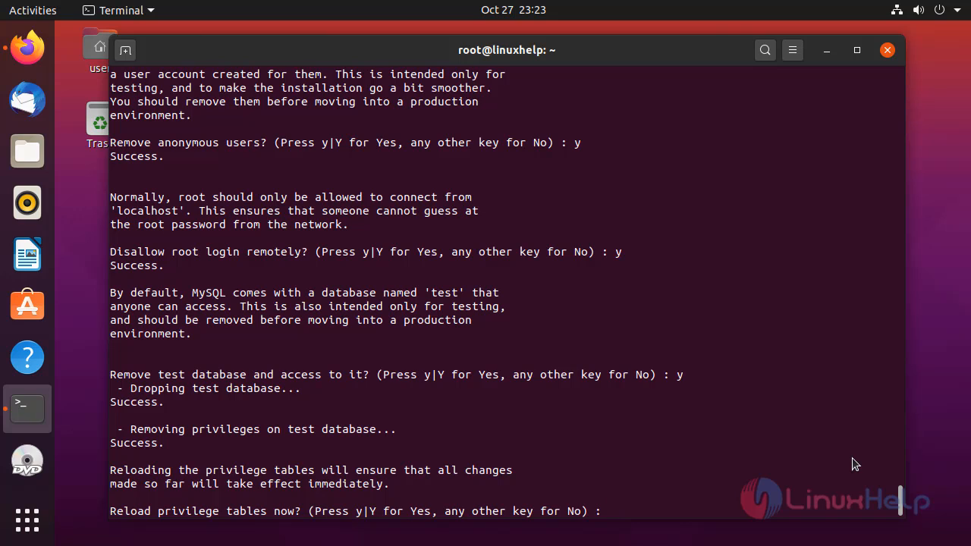
type("y")
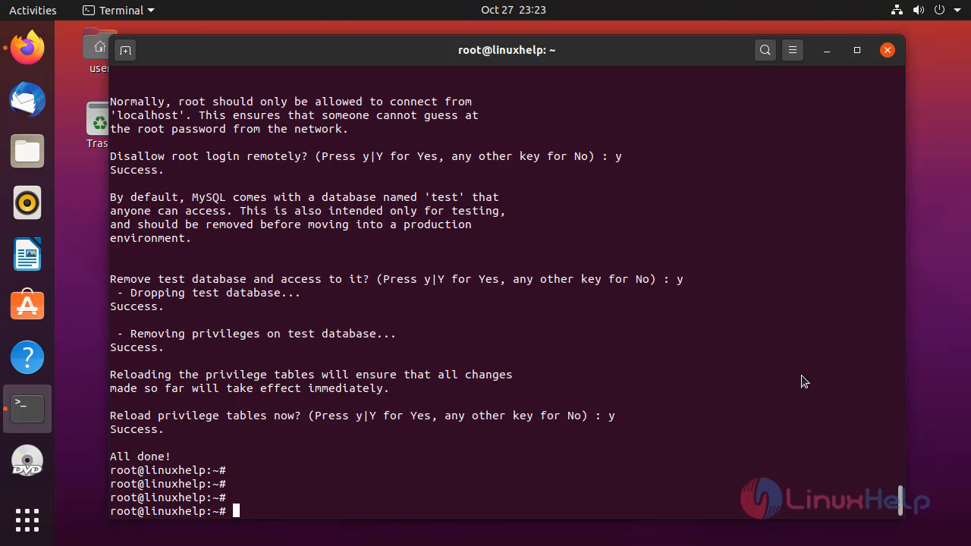
- Run apt install php libapache2-mod-php php-mysql to install PHP 7.4 with Apache and MySQL support
type("apt")
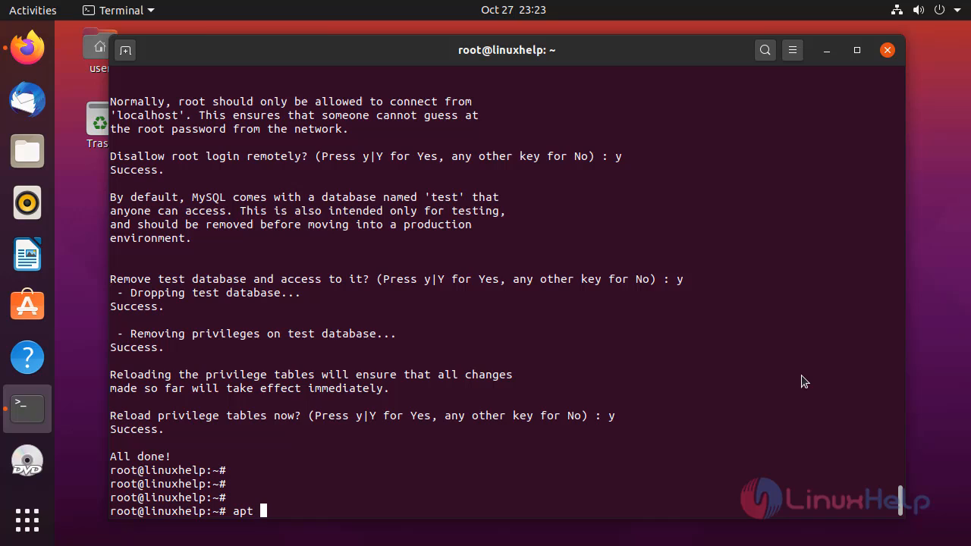
type("insta")
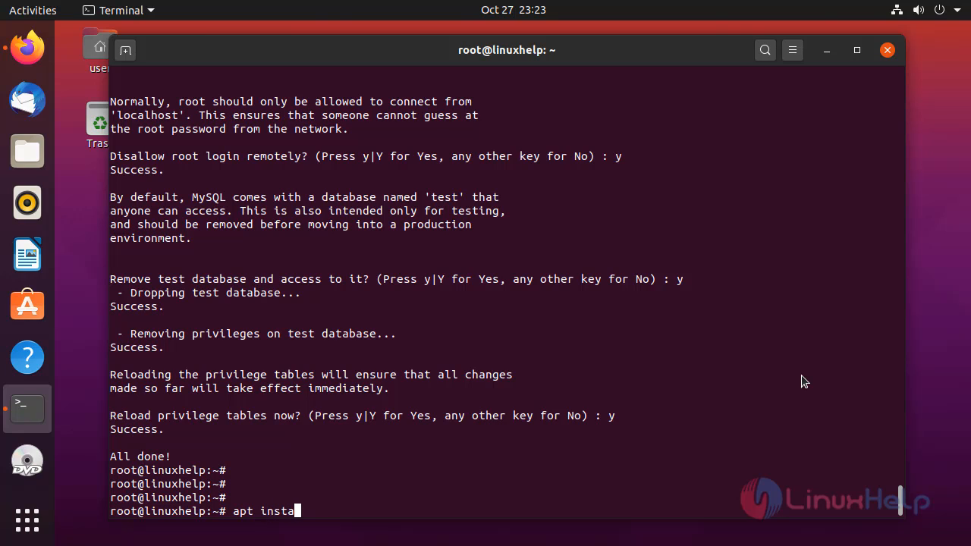
type("ll ph")
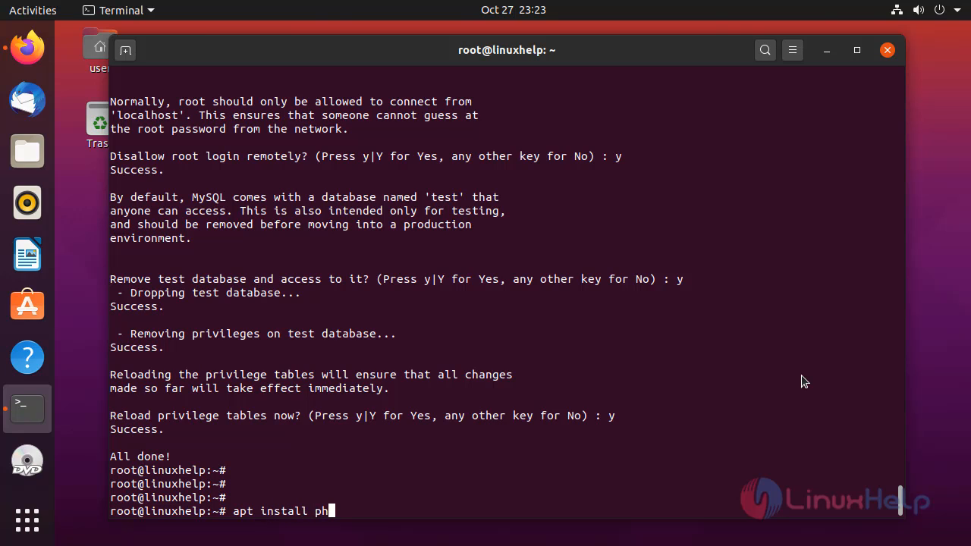
type("p libapache2")
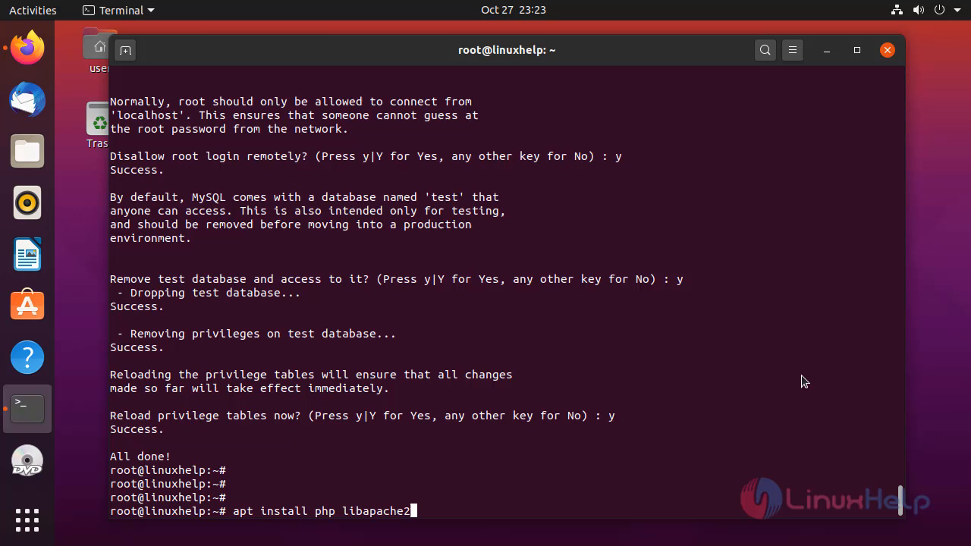
type("-mod")
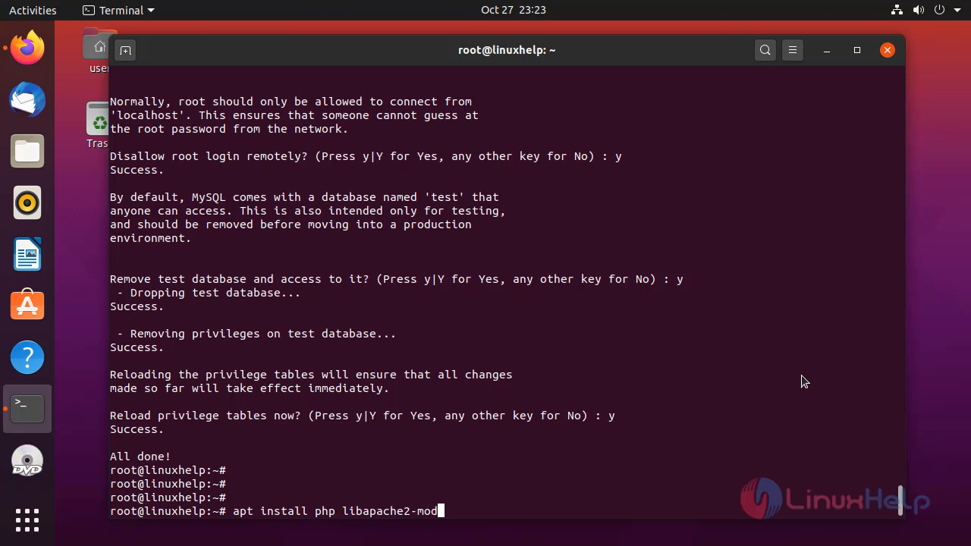
type("-p")
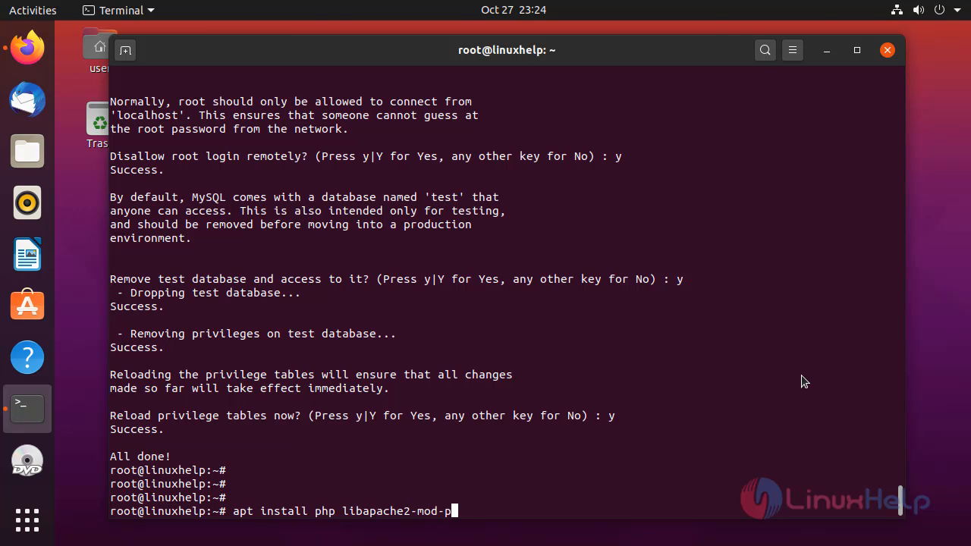
type("hp")
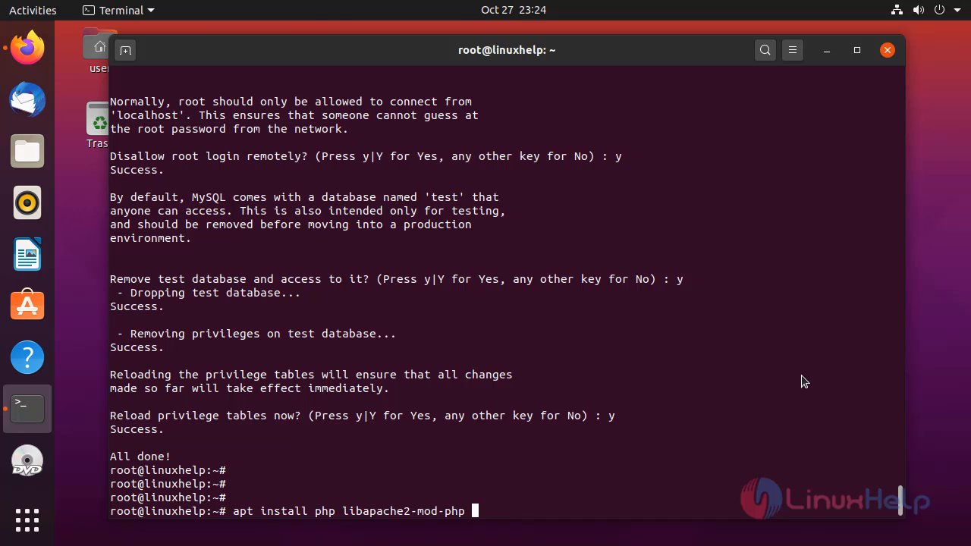
type("php-")
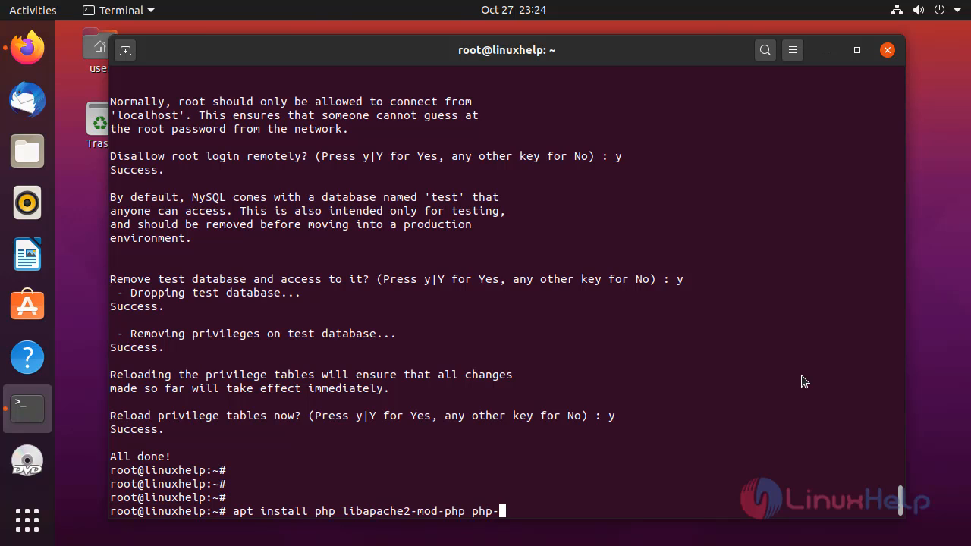
type("mysql")
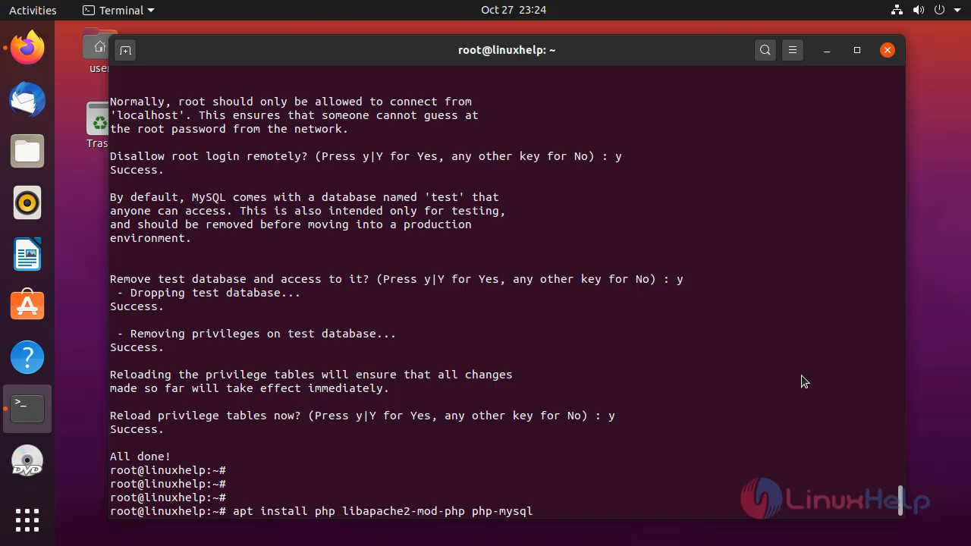
key("Return")
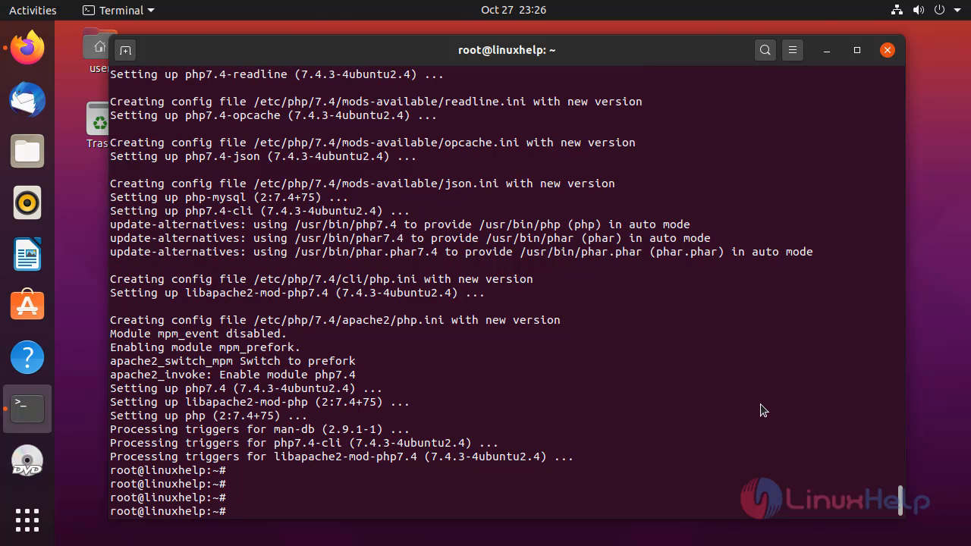
- Change into the /var/www/html web root directory
type("cd /")
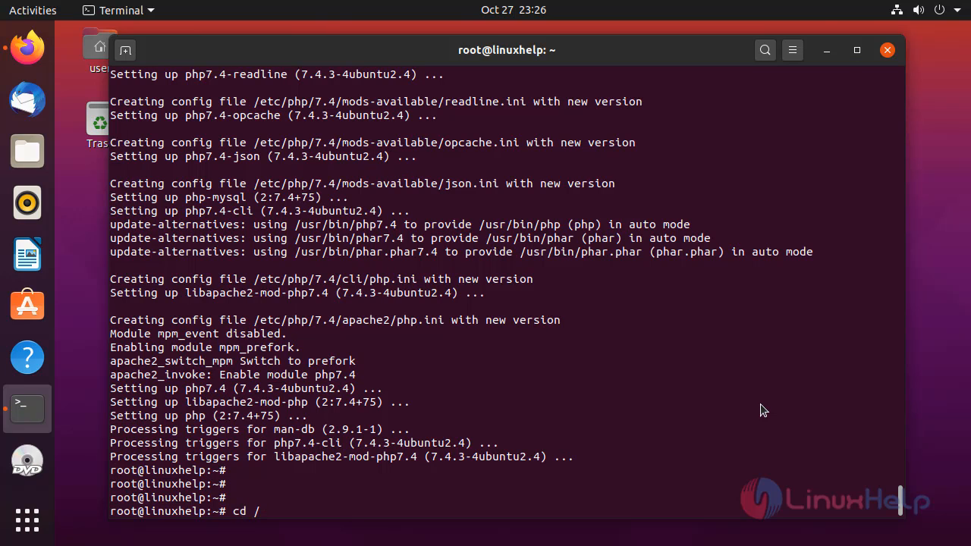
type("var/")
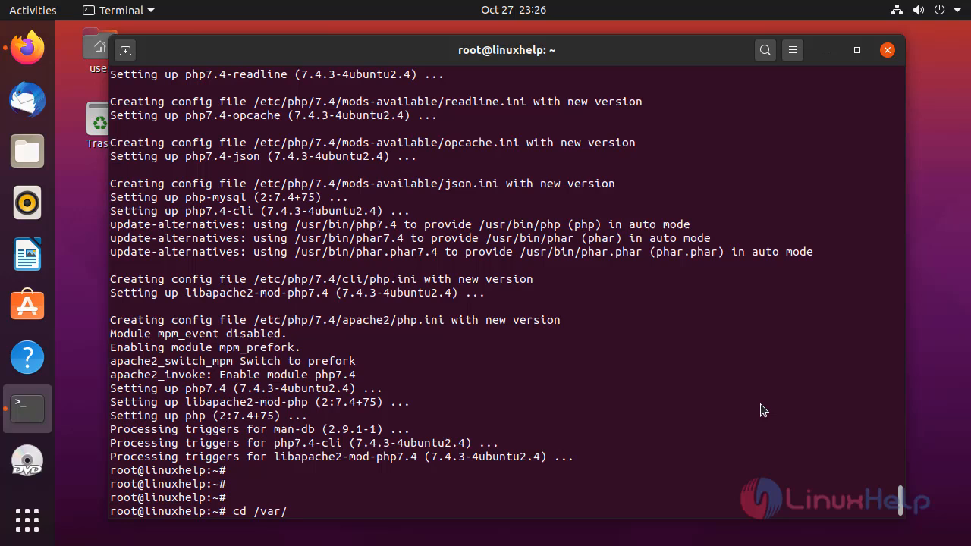
type("www/")
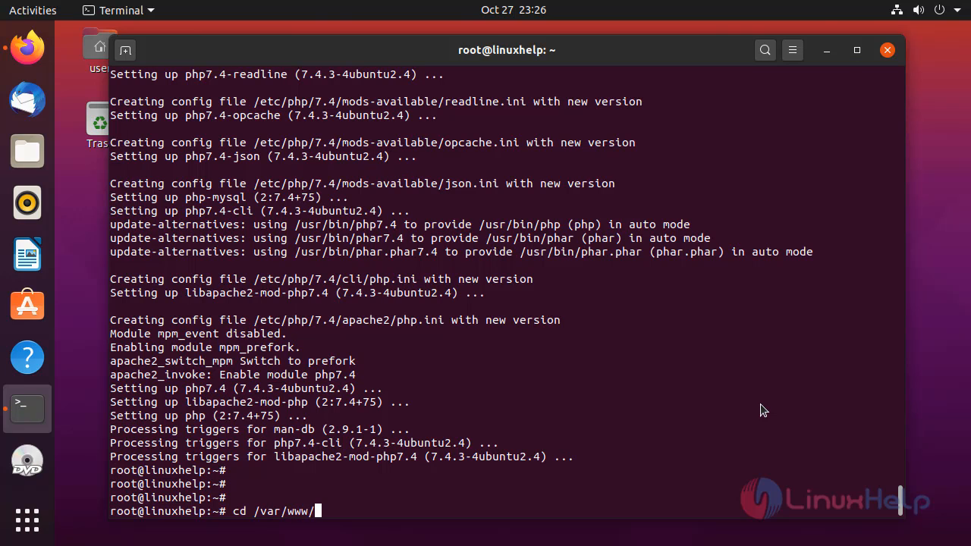
type("html/")
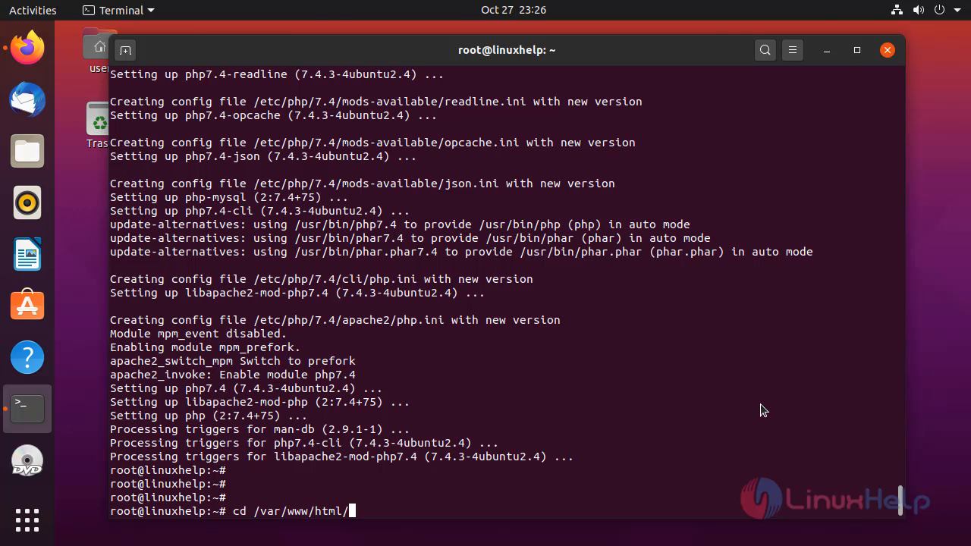
key("Return")
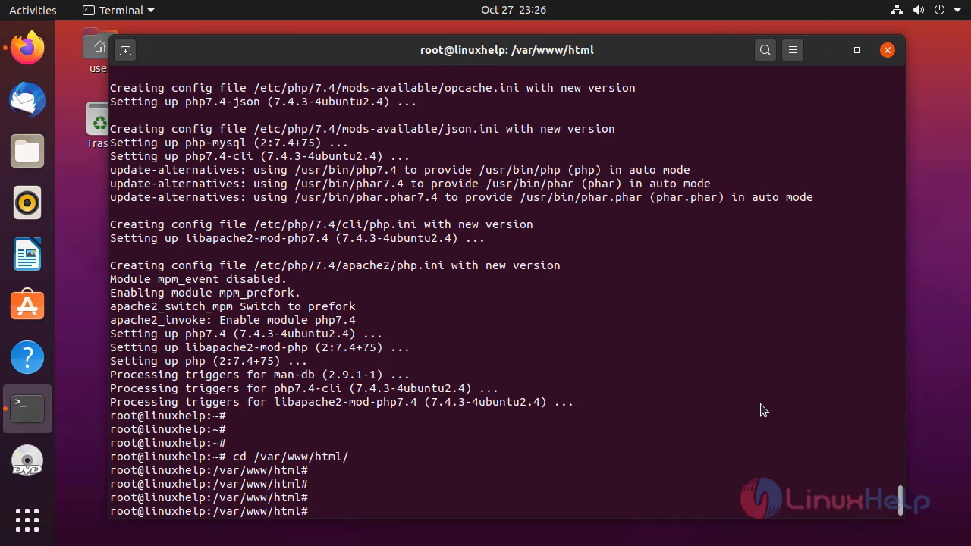
- Enter the command vi info.php at the prompt, ready to create the file
type("vi")
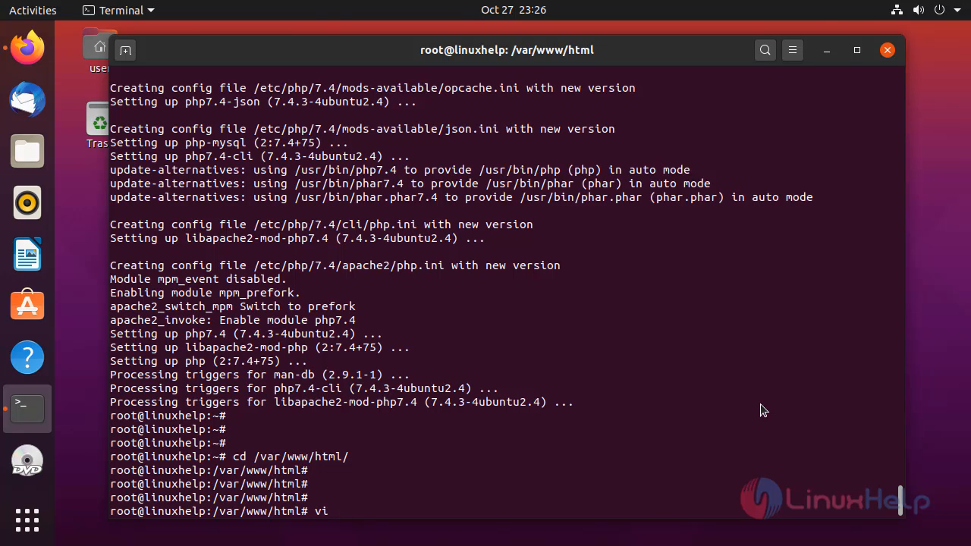
type("info")
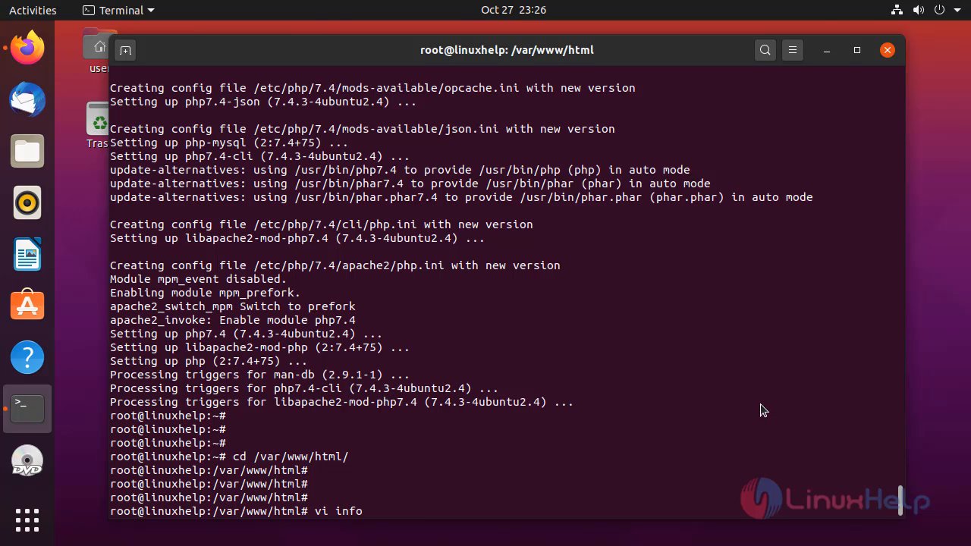
type(".php")
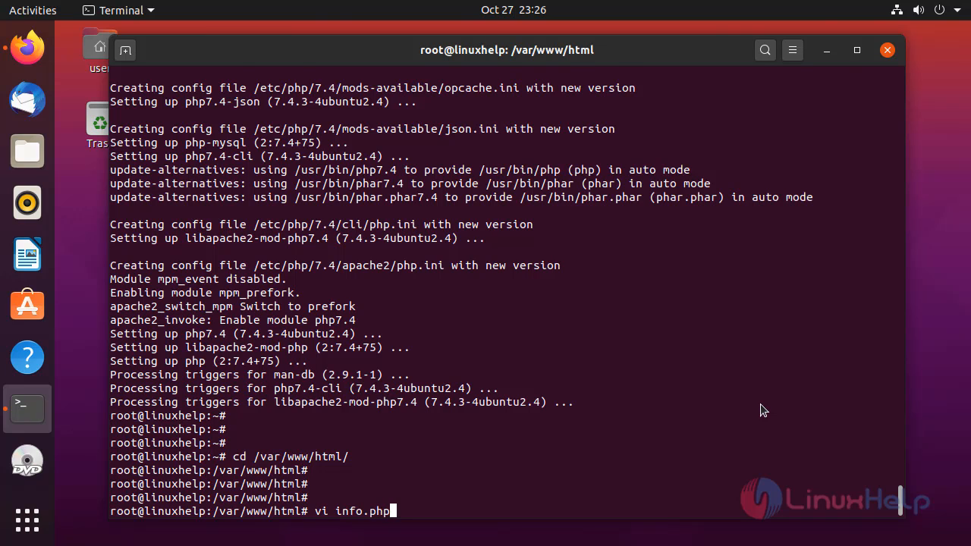
- Write <?php phpinfo(); ?> into the new info.php in vi and leave insert mode
key("Return")
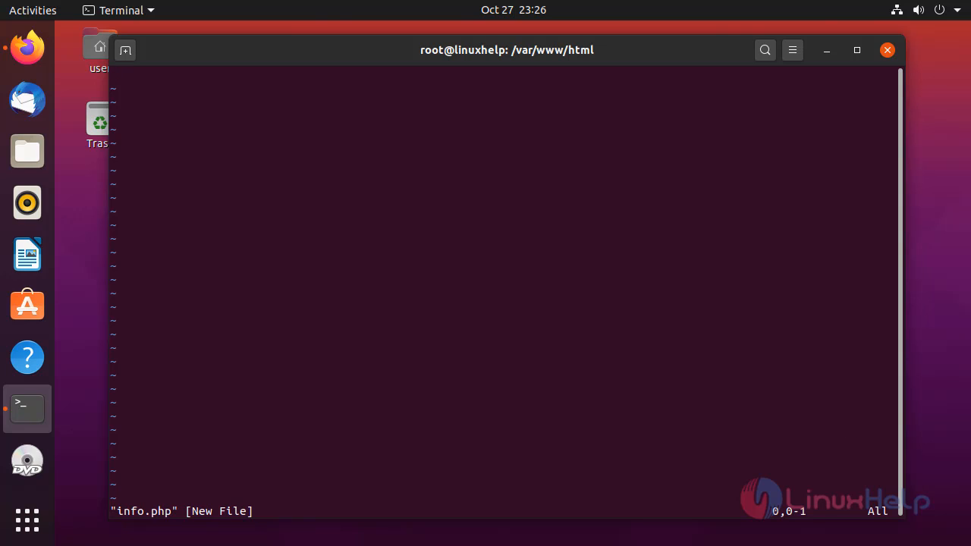
mouse_move(847, 461)
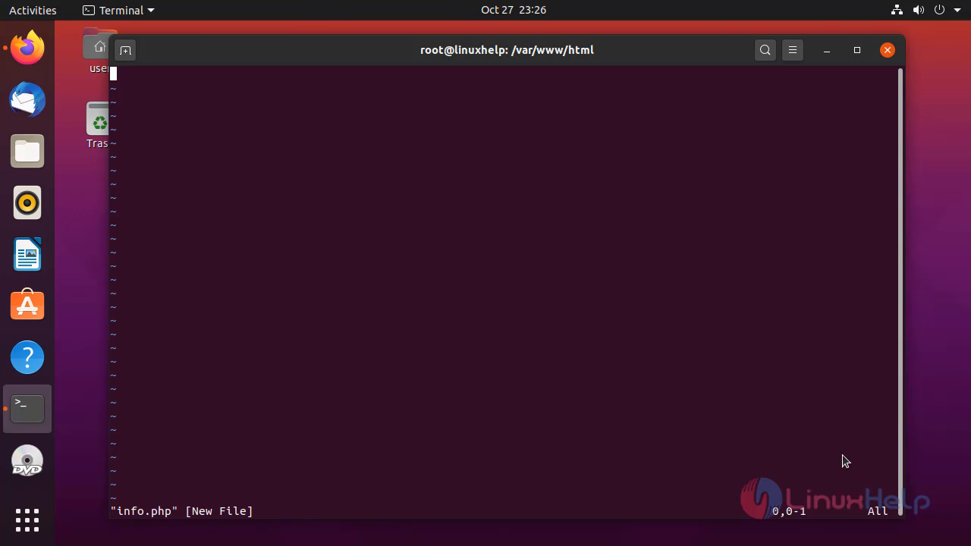
key("i")
type("<?")
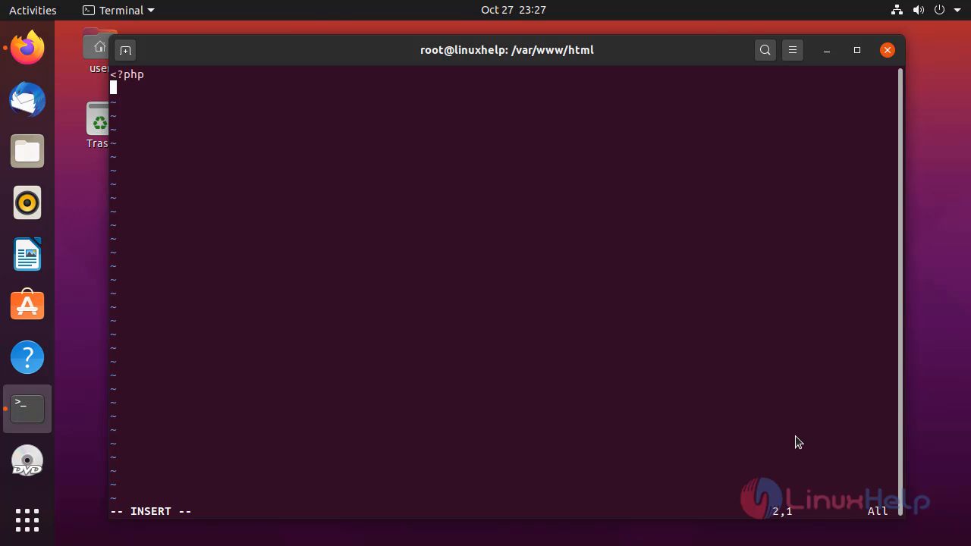
type("php")
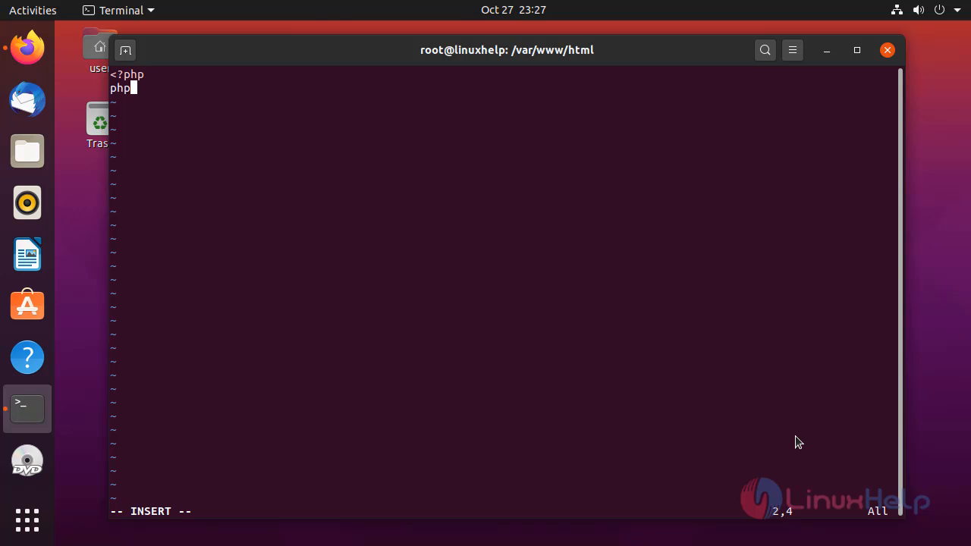
type("info();")
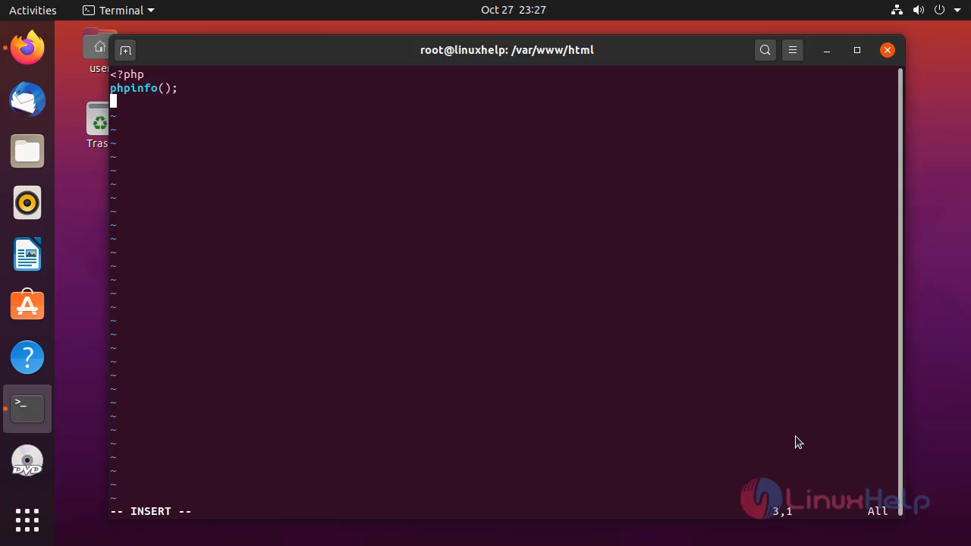
type("?>")
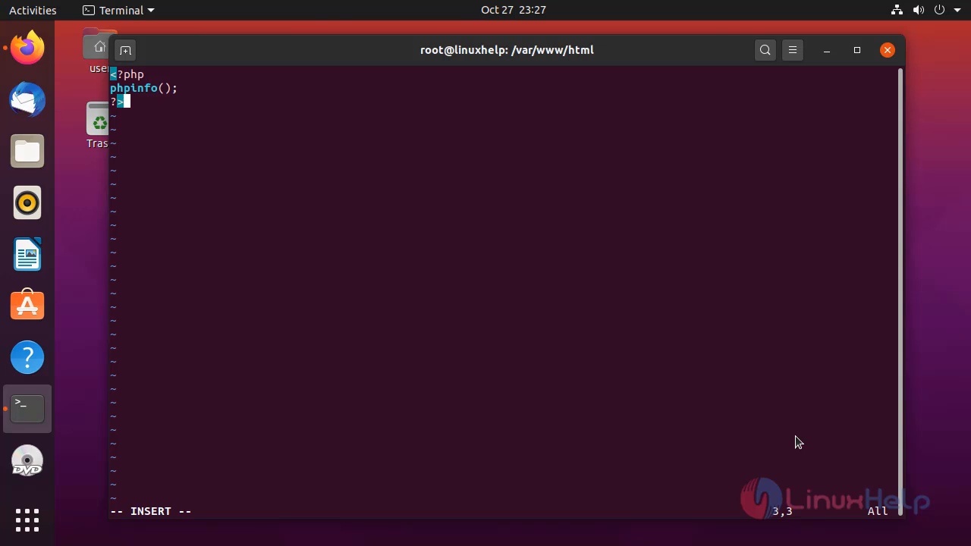
key("Return")
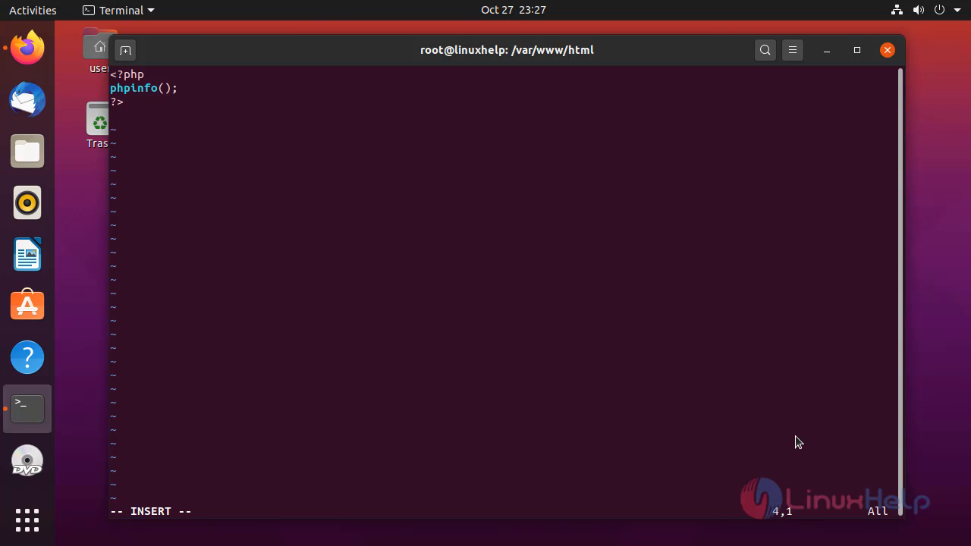
key("Escape")
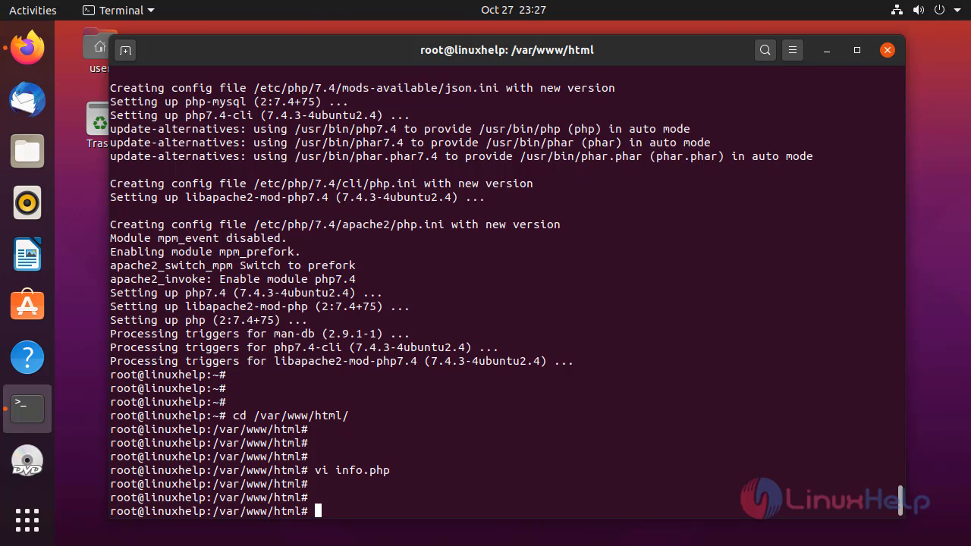
mouse_move(961, 461)
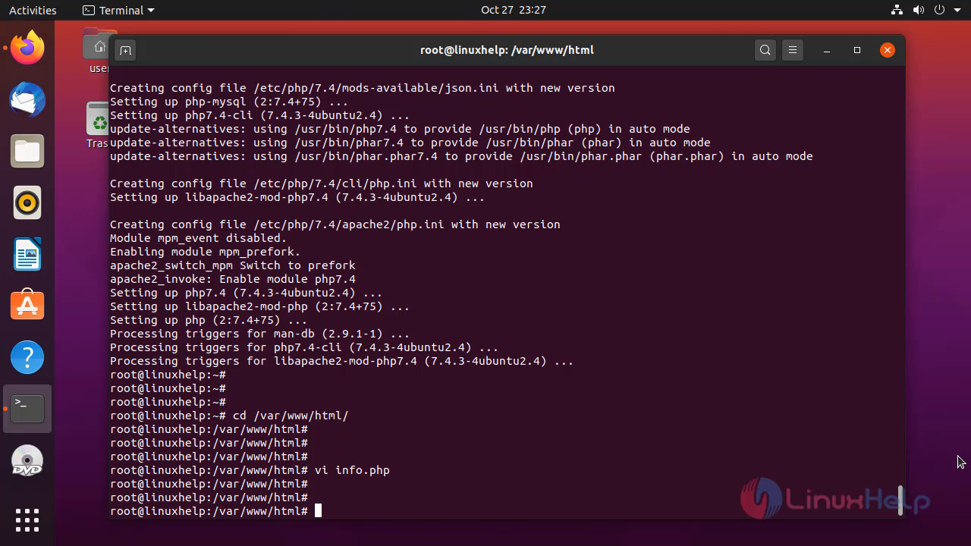
- Enter the command systemctl restart apache2 to restart the web server
type("systemct")
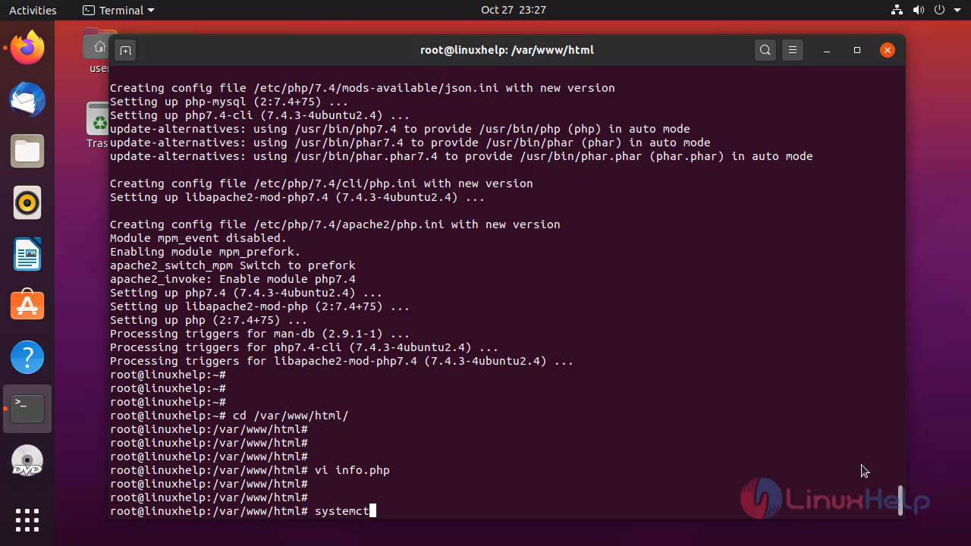
type("l")
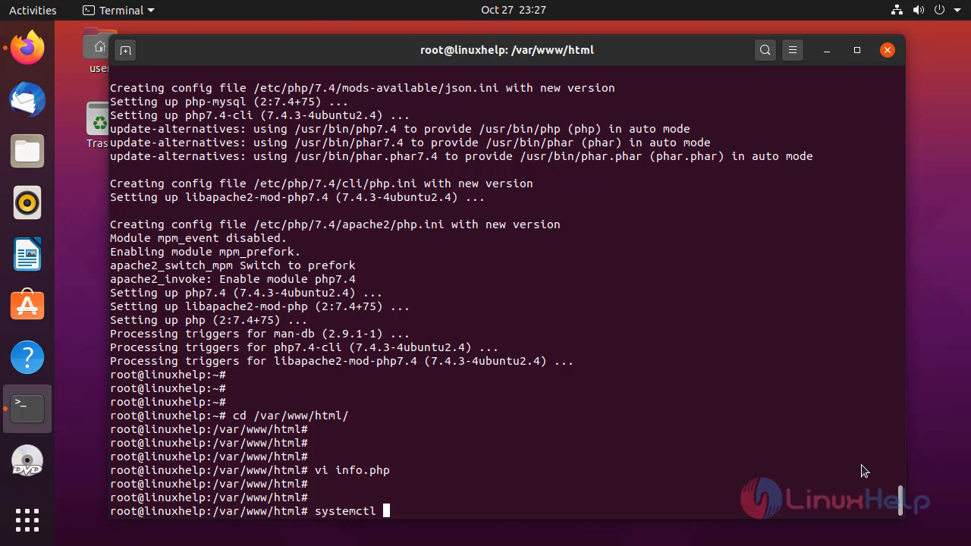
type("restar")
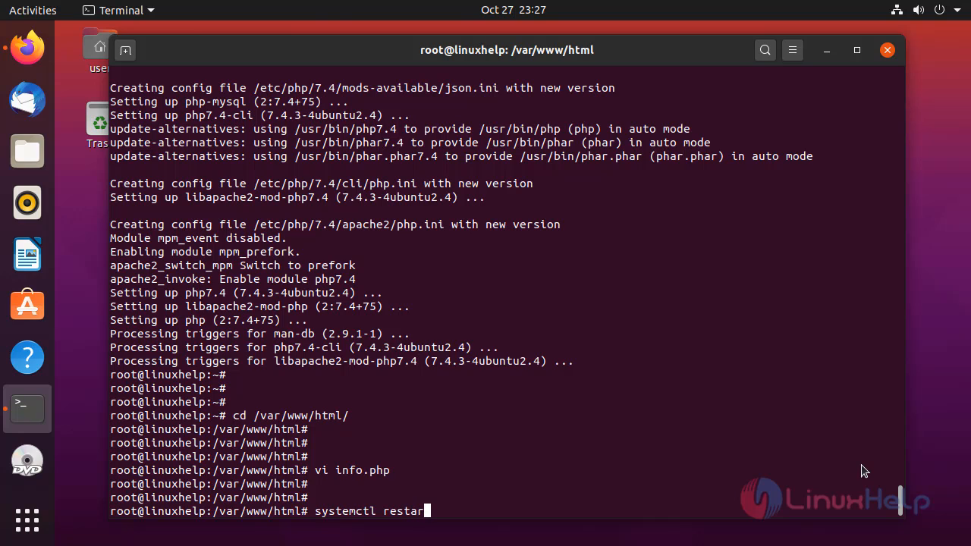
type("apa")
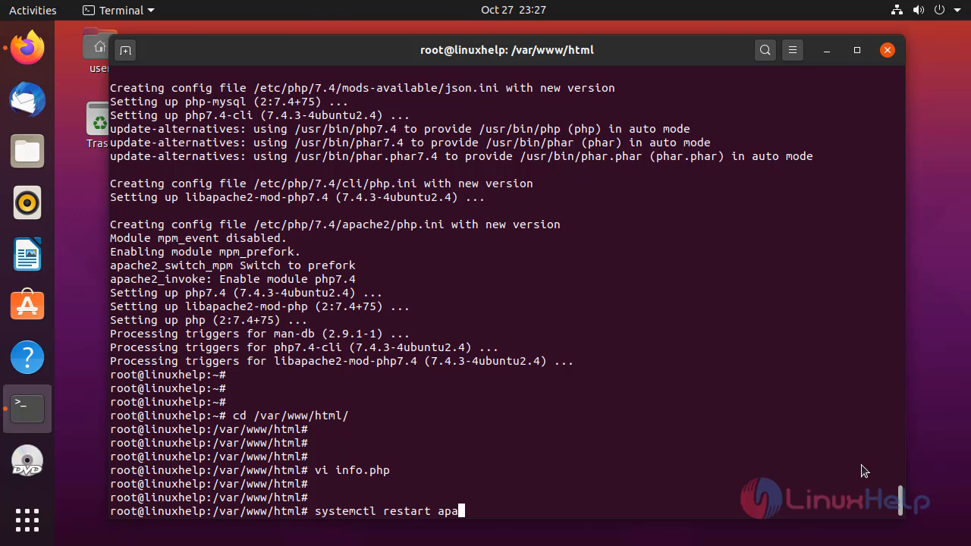
type("che2")
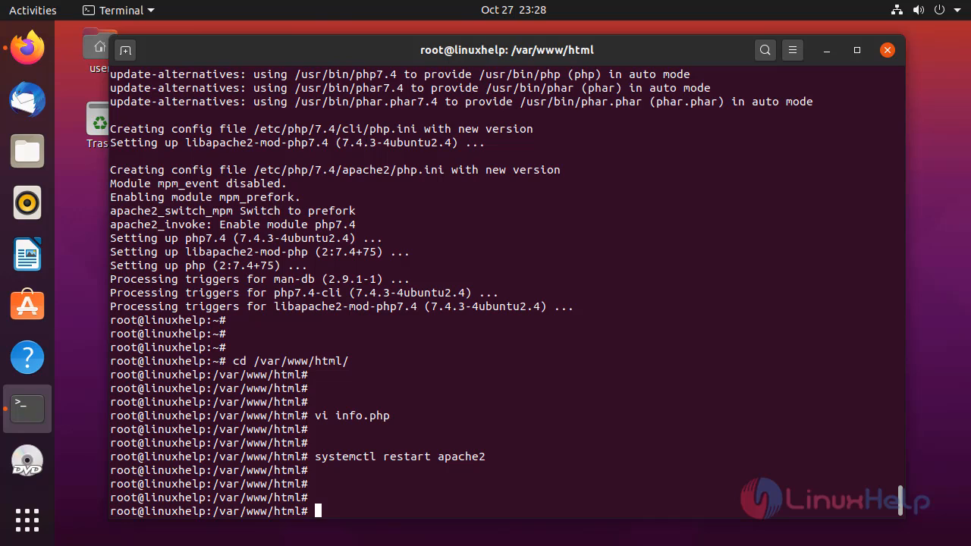
mouse_move(827, 421)
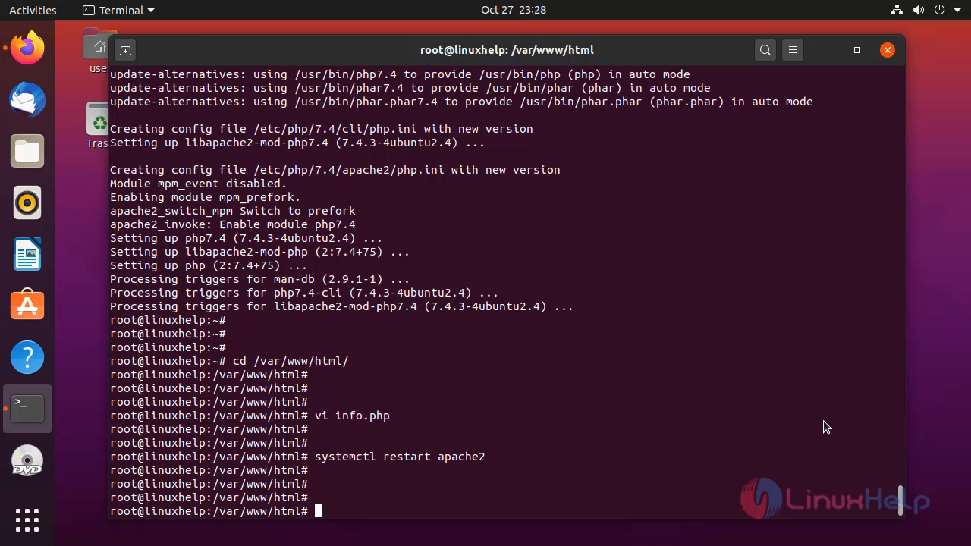
mouse_move(33, 53)
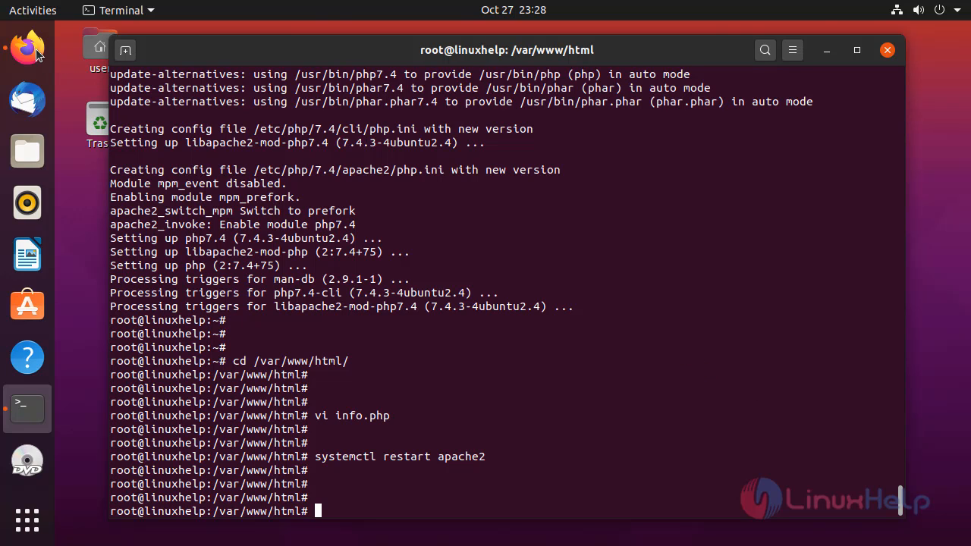
- Switch to Firefox and address a new tab to 192.168.7.237/info.php
left_click(28, 47)
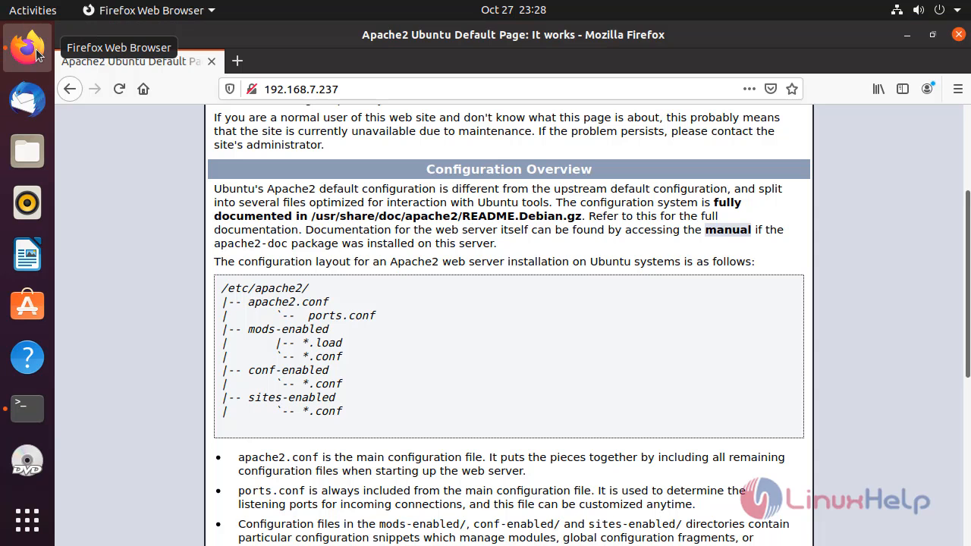
left_click(237, 61)
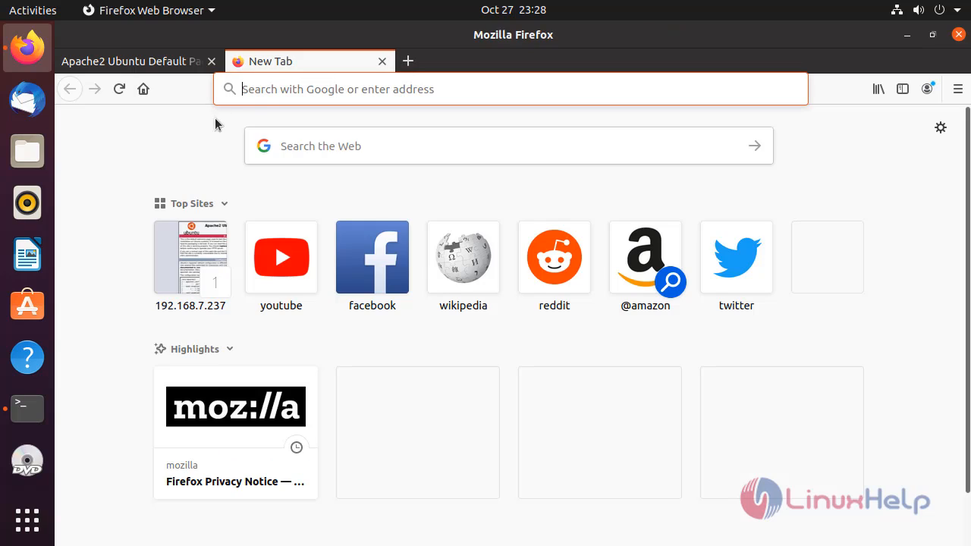
type("192.168.7.237/")
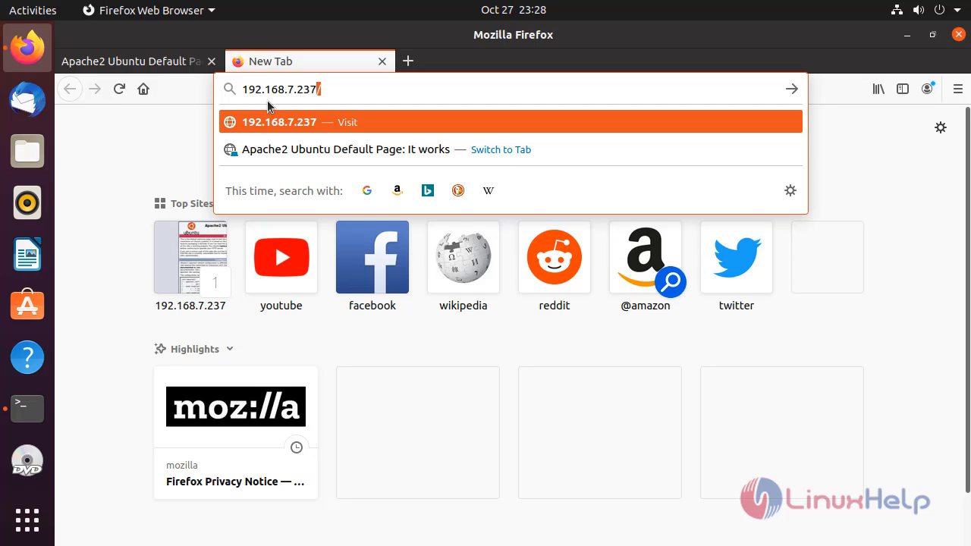
type("/")
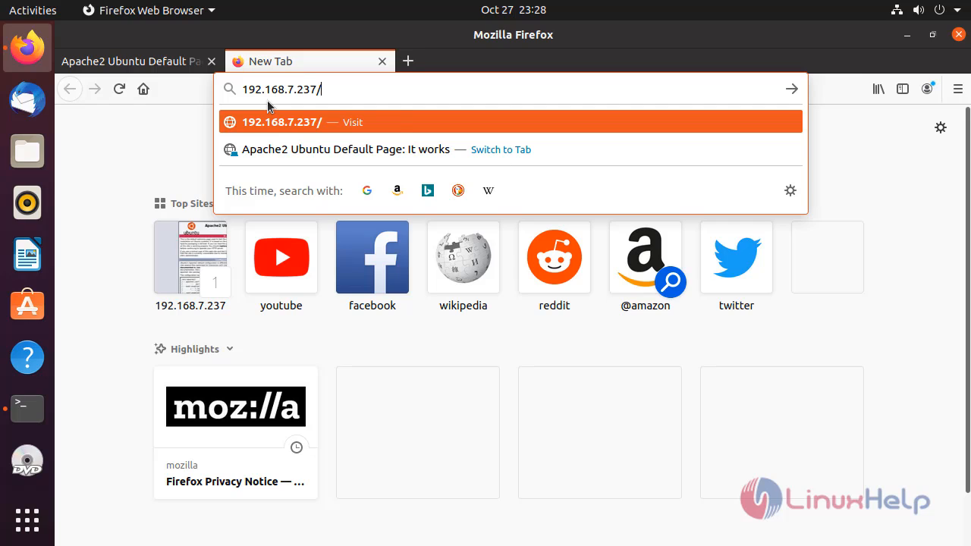
type("info")
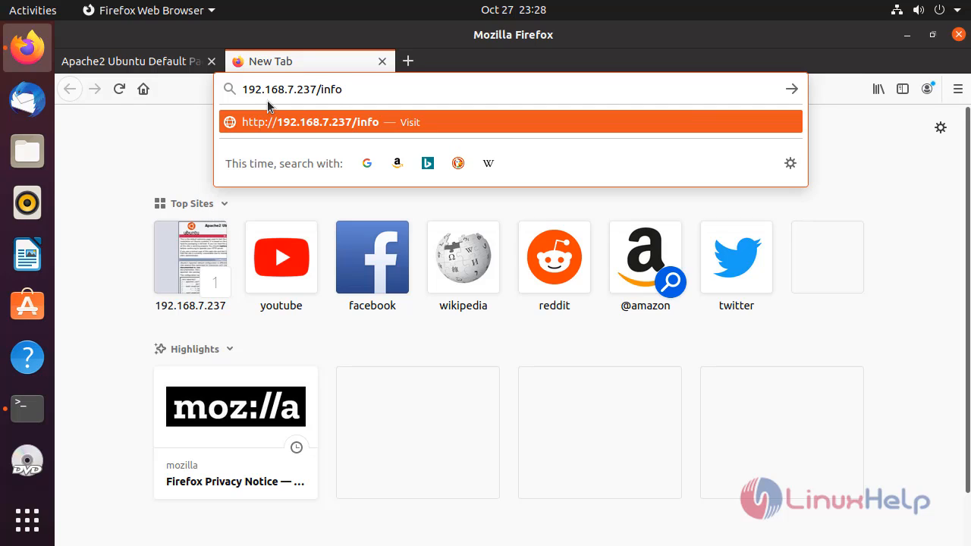
type(".php")
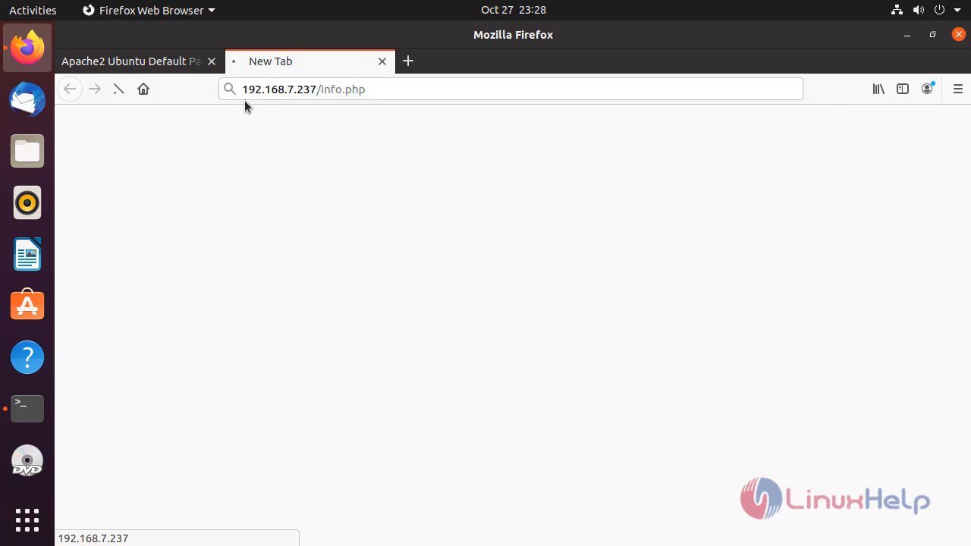
- Load info.php and scroll through the PHP Version 7.4.3 phpinfo tables
key("Return")
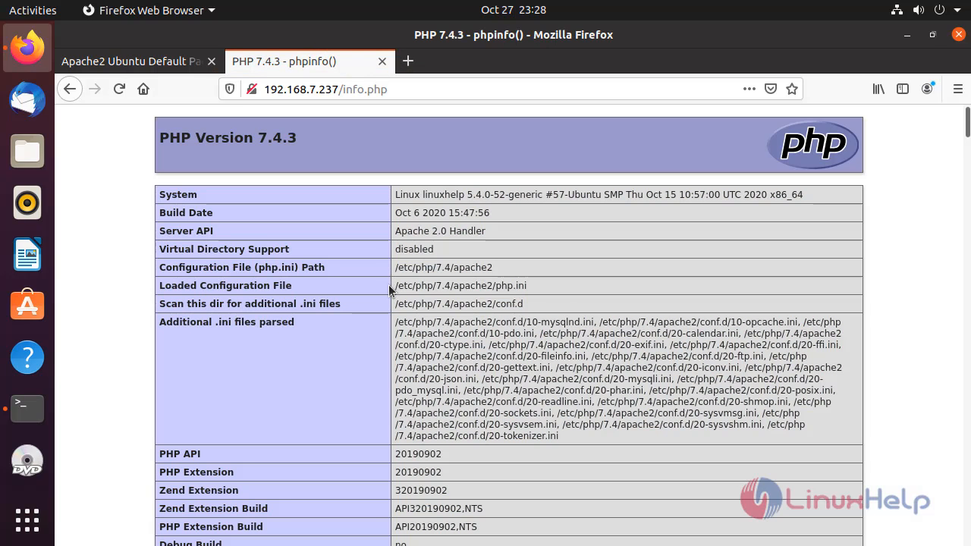
scroll("down", 3)
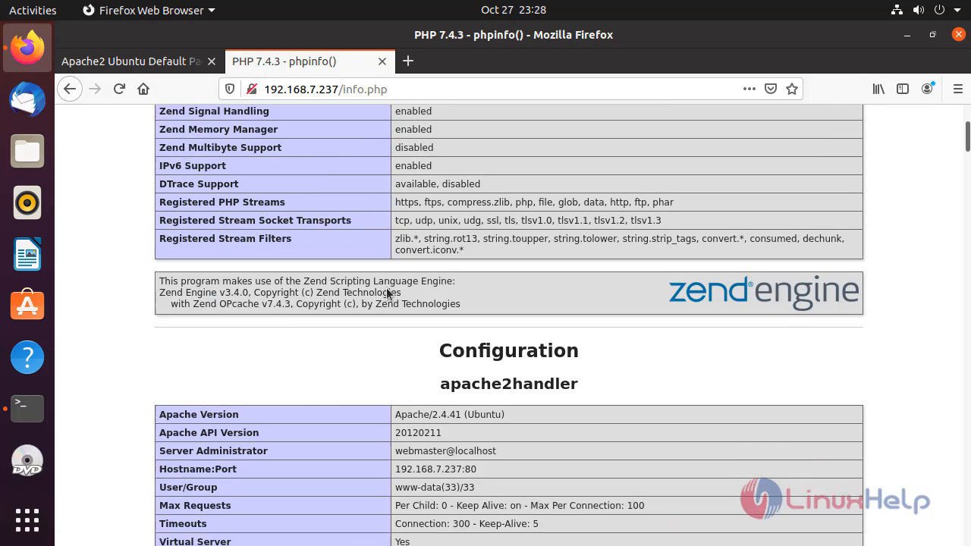
scroll("up", 3)
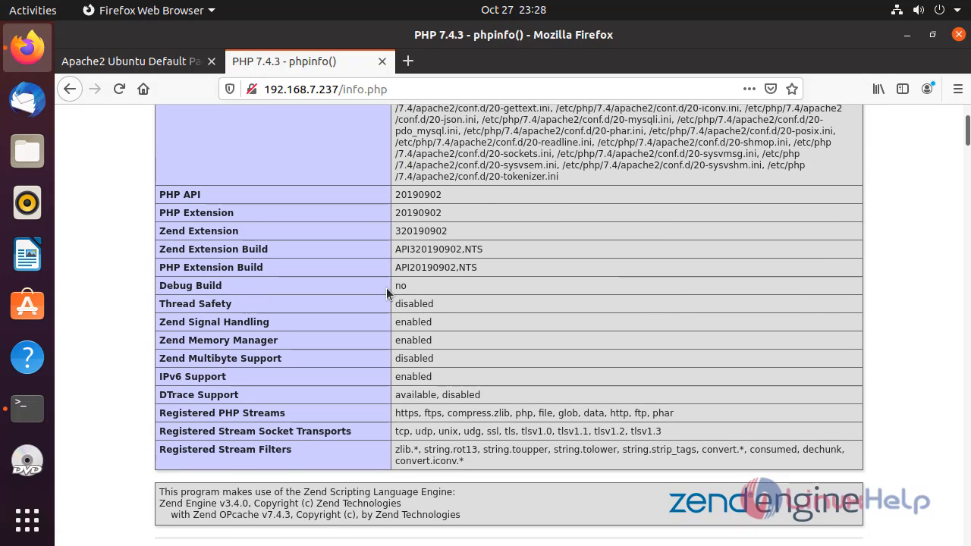